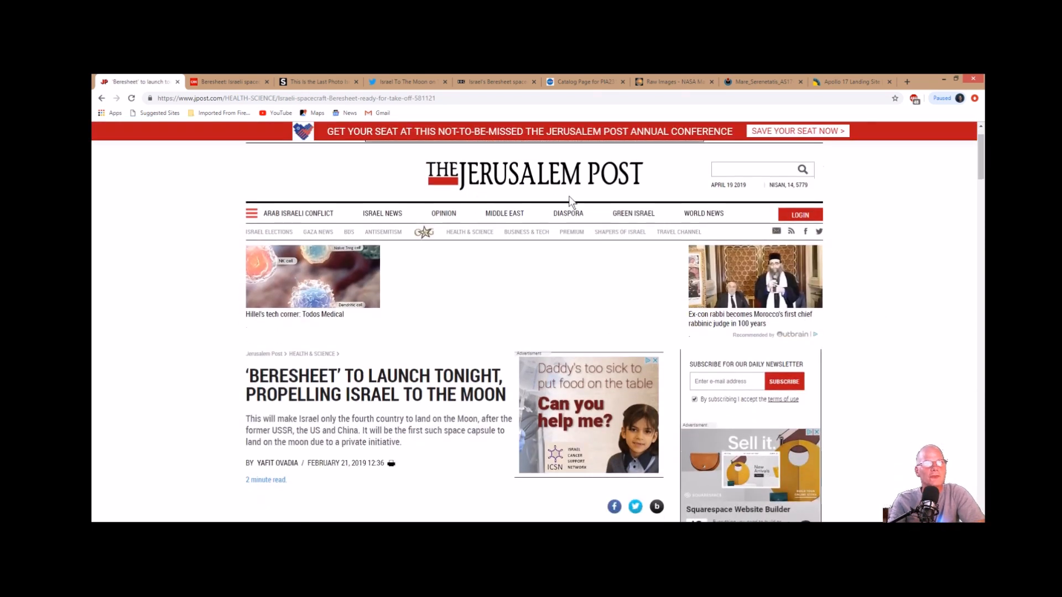
Step: Scroll further down the current page before moving to the CNN report
scroll("down", 3)
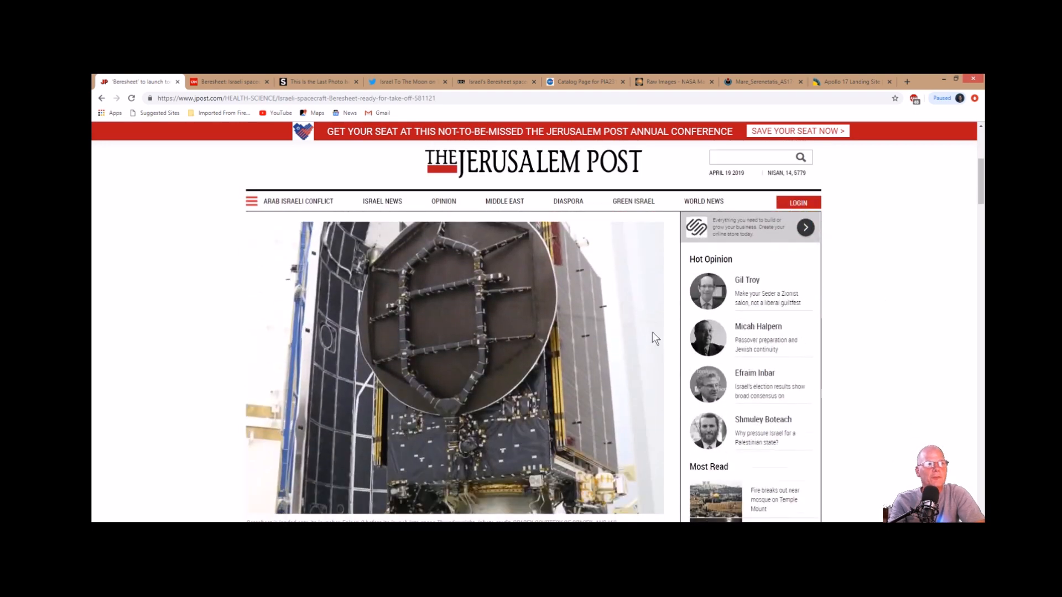
scroll("down", 3)
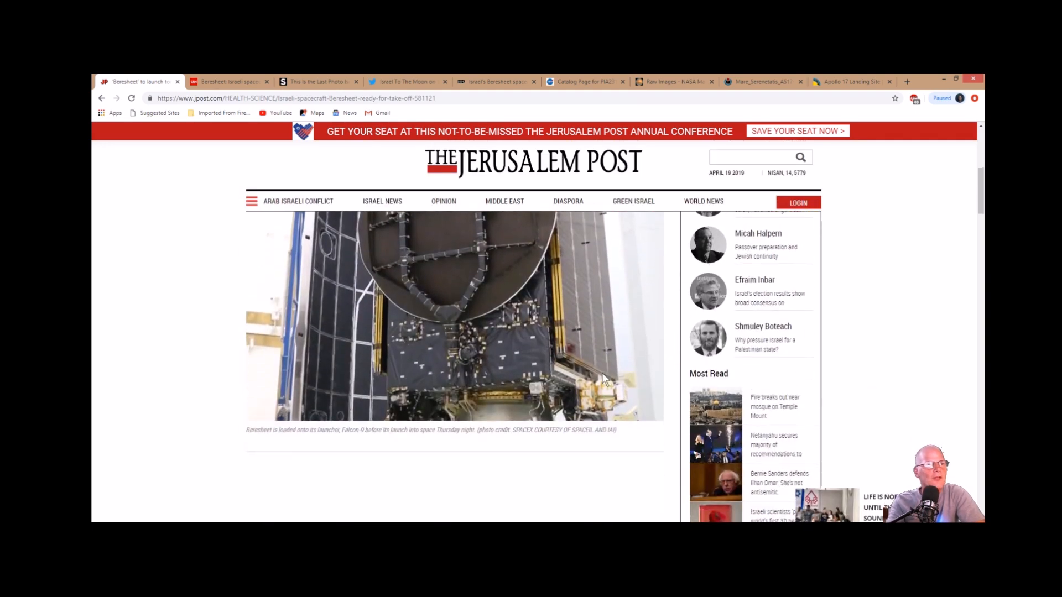
mouse_move(309, 457)
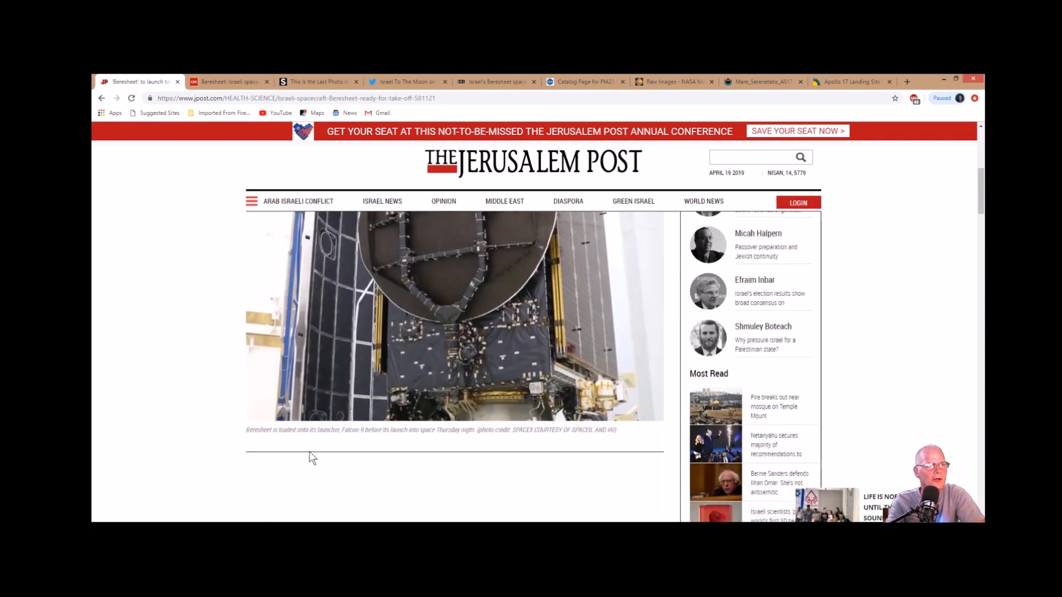
mouse_move(408, 450)
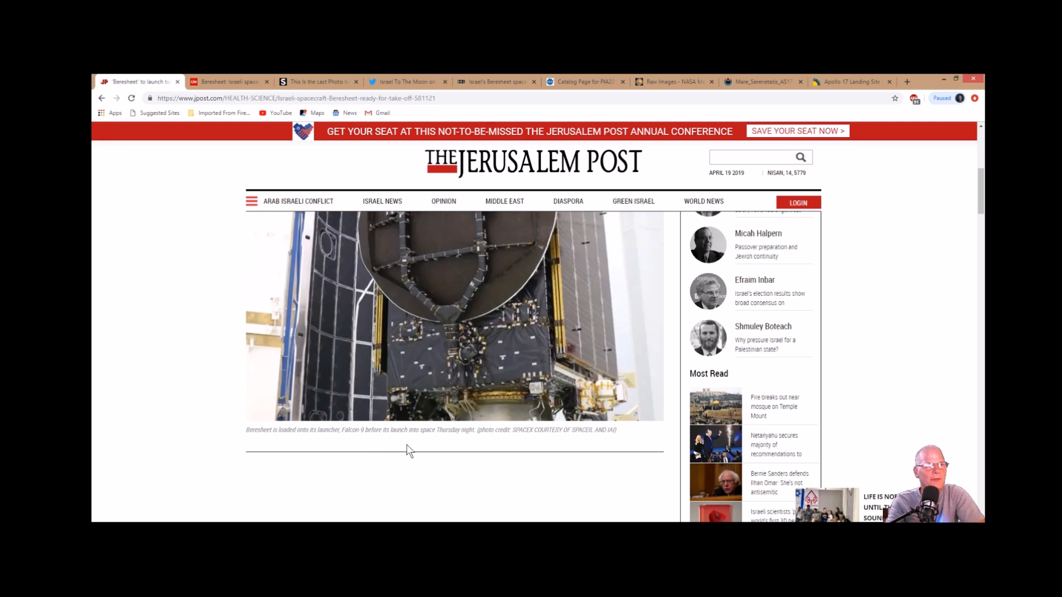
scroll("down", 3)
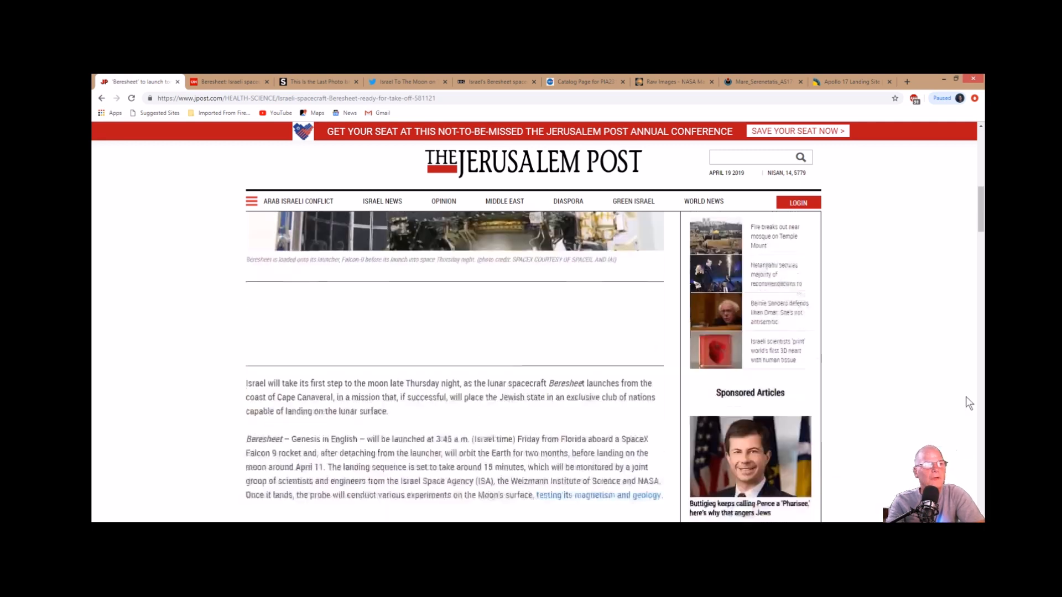
scroll("down", 3)
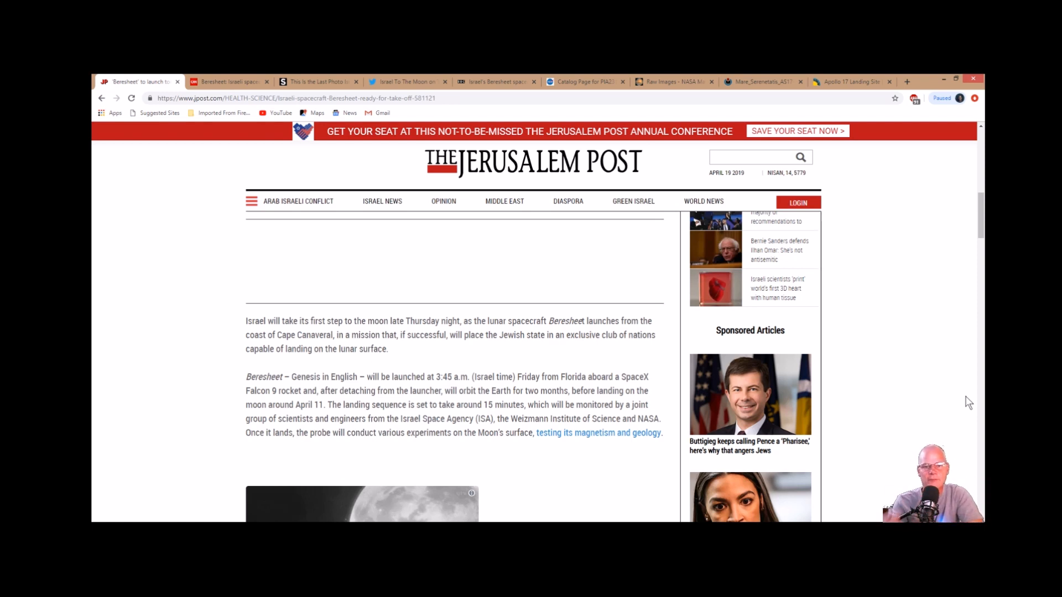
mouse_move(593, 358)
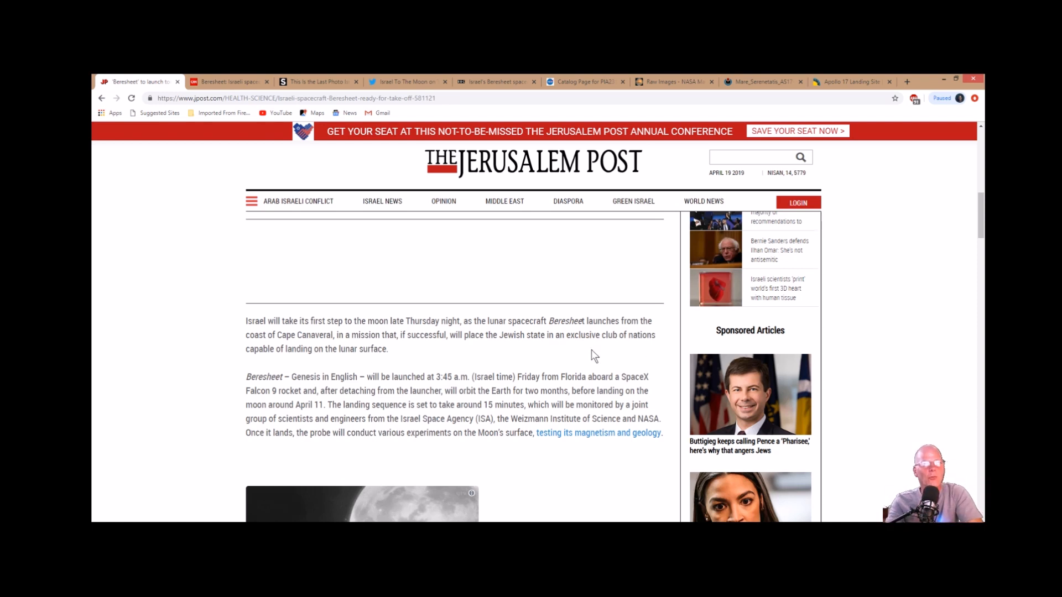
Step: Bring up the CNN report on Beresheet's crash and read down into the crash paragraphs
left_click(227, 81)
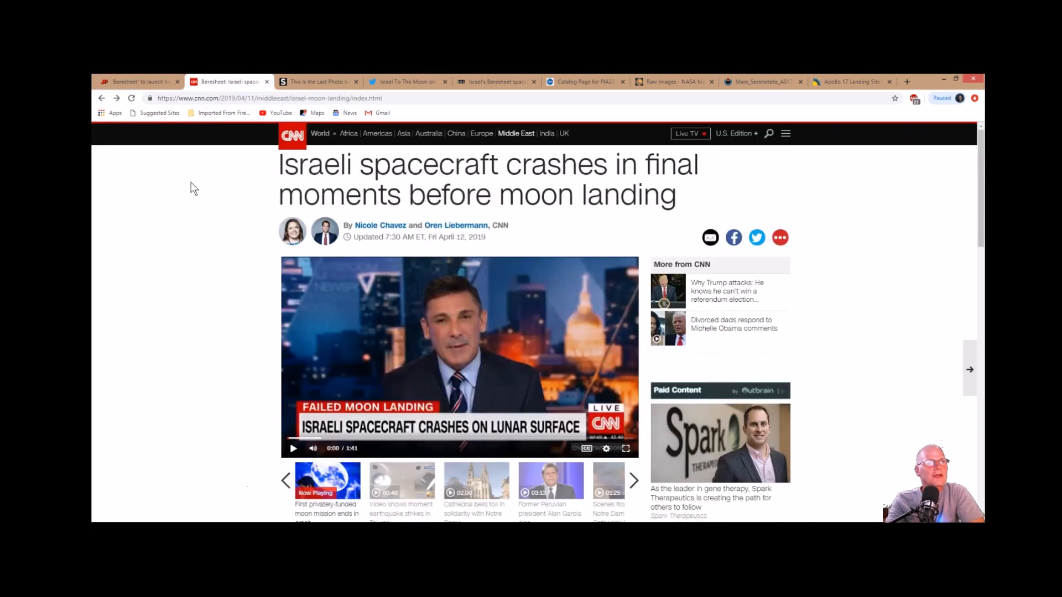
mouse_move(942, 334)
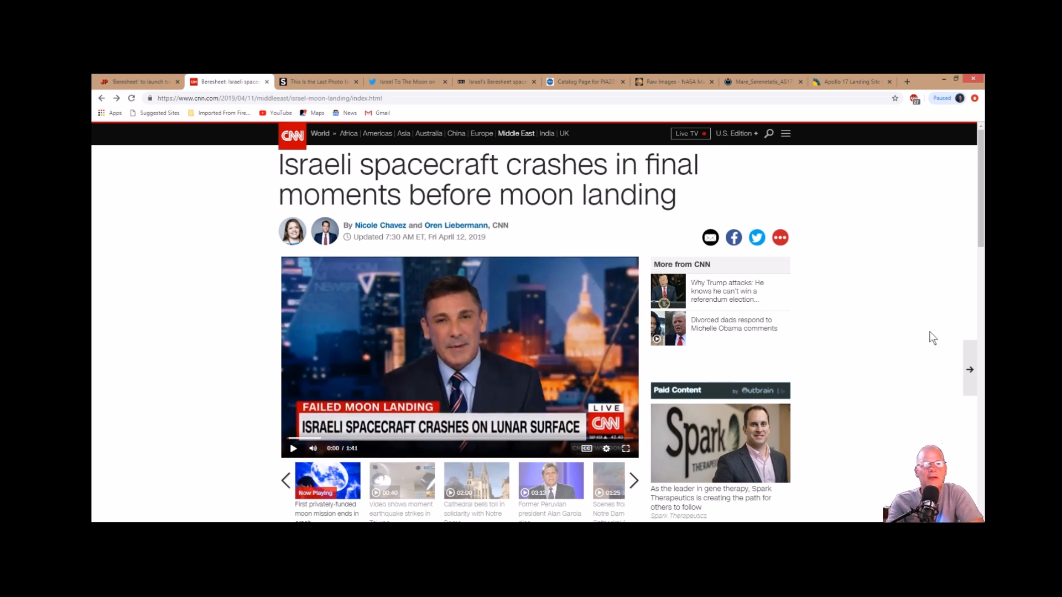
scroll("down", 3)
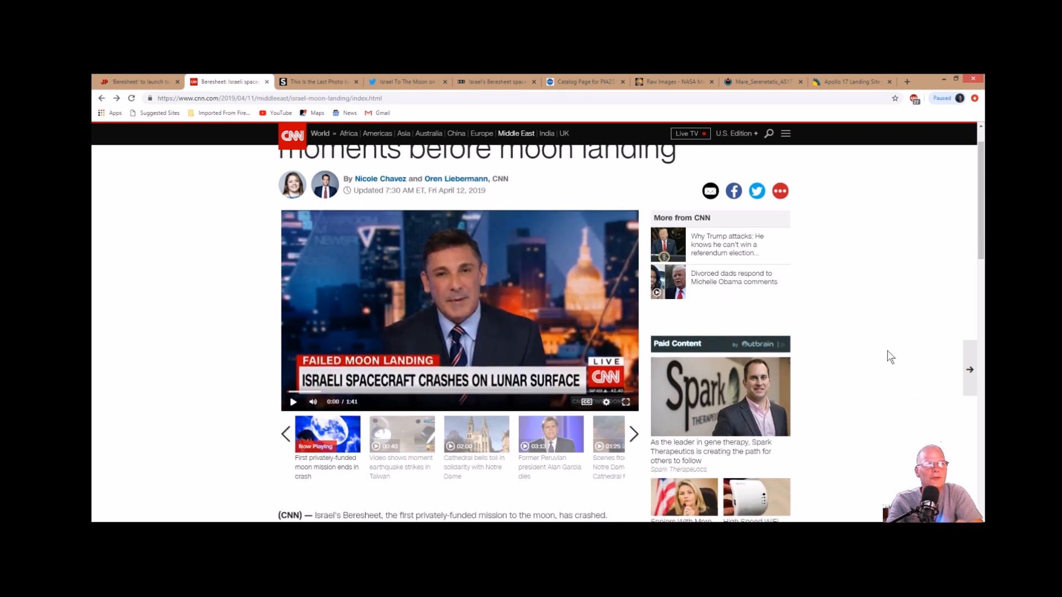
scroll("down", 3)
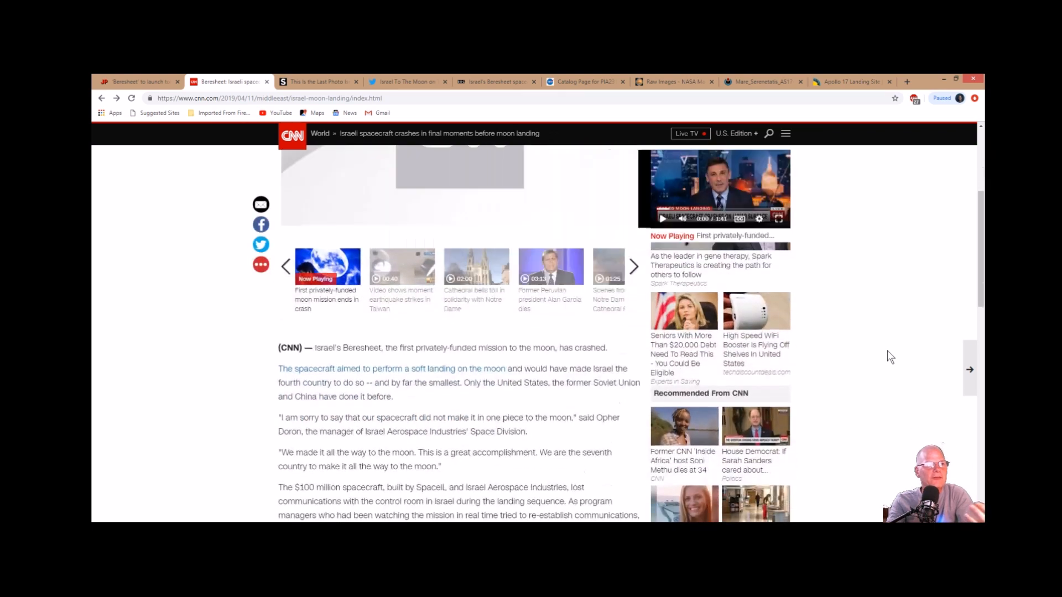
mouse_move(888, 312)
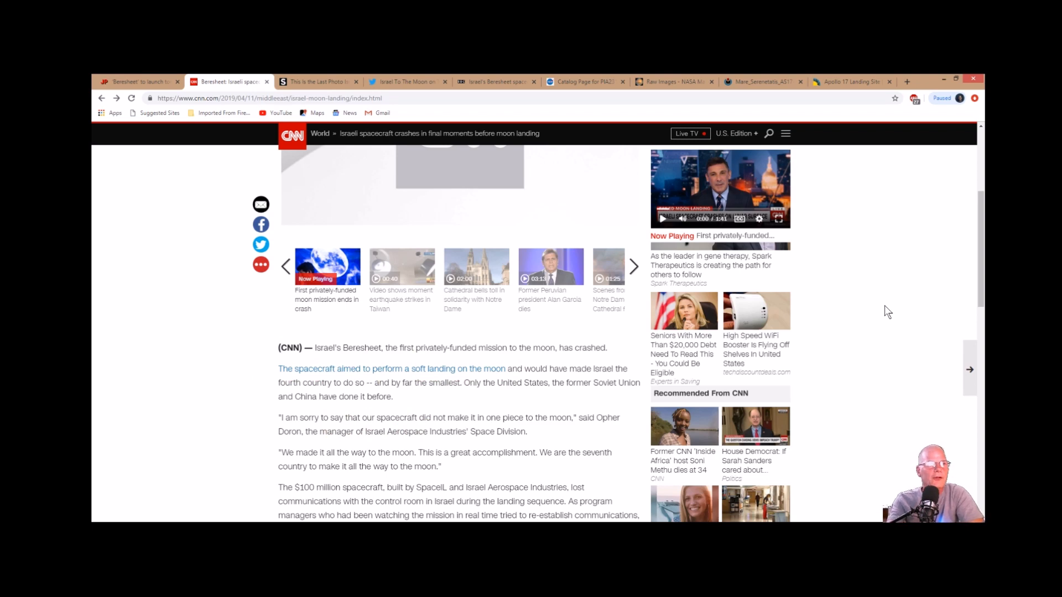
mouse_move(870, 333)
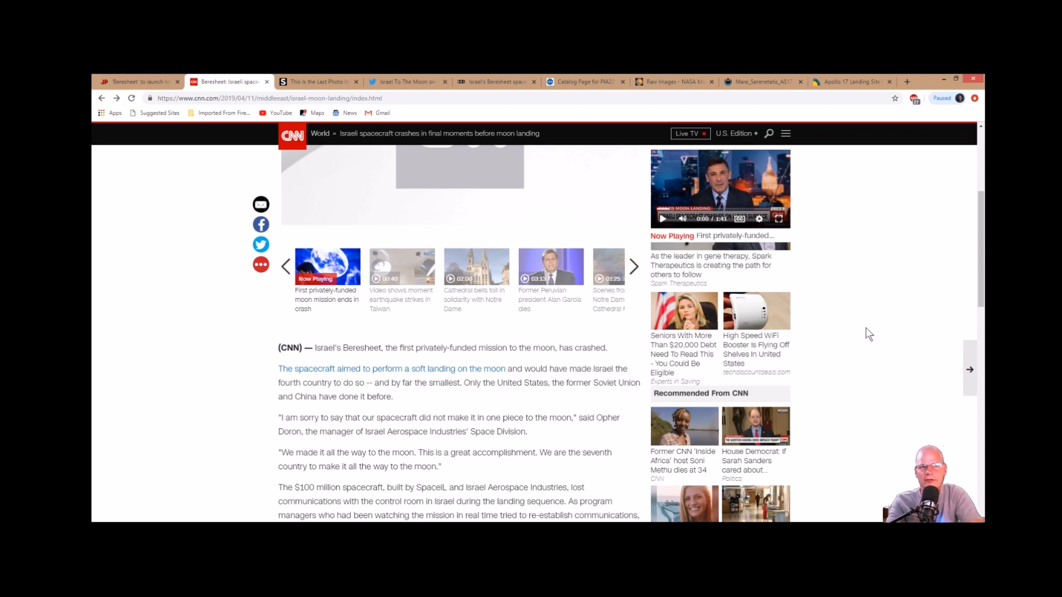
scroll("down", 3)
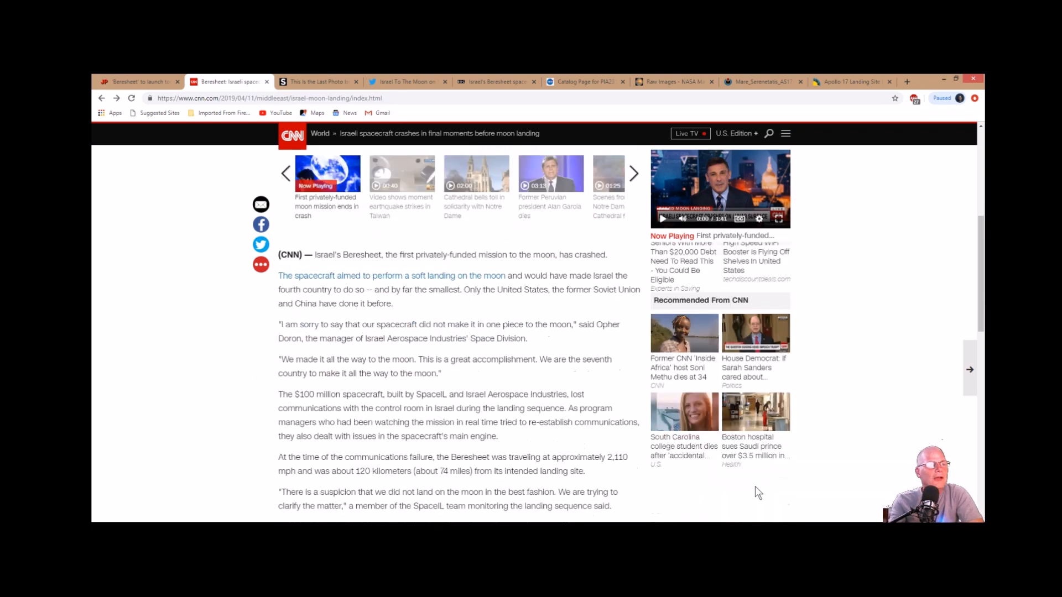
mouse_move(309, 406)
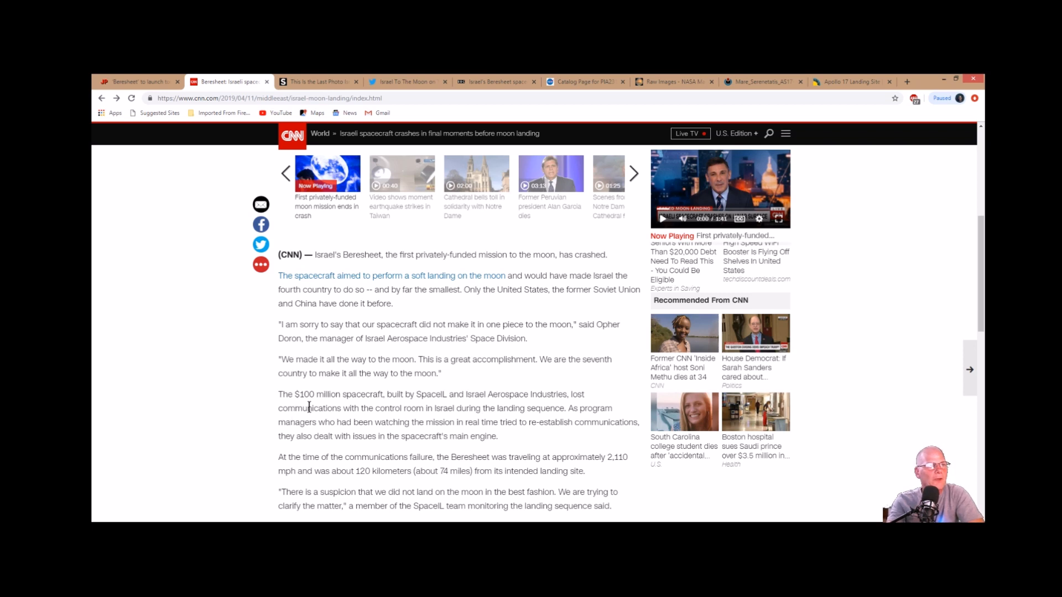
mouse_move(894, 492)
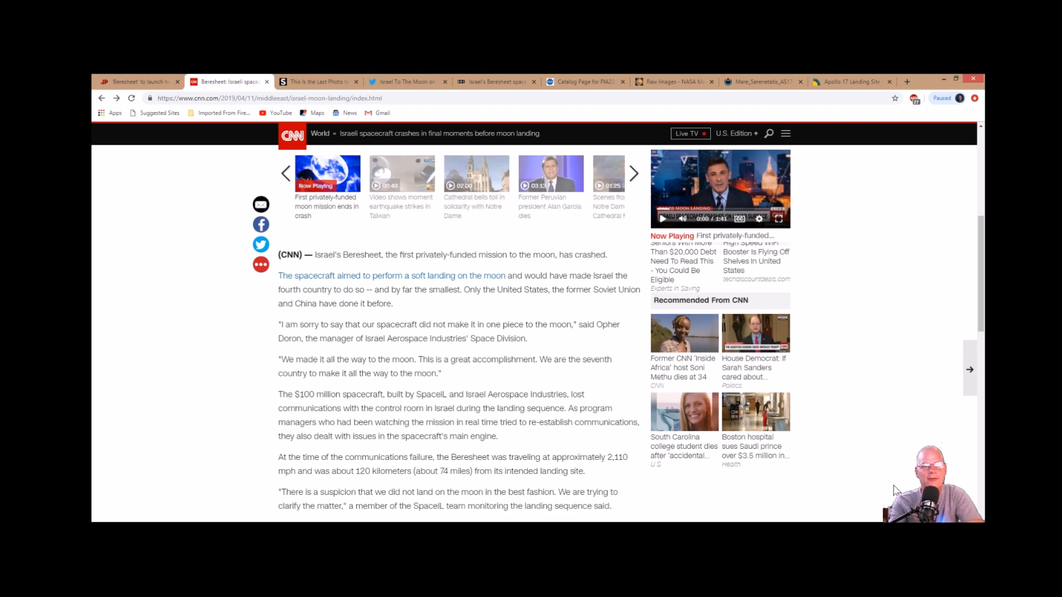
scroll("down", 3)
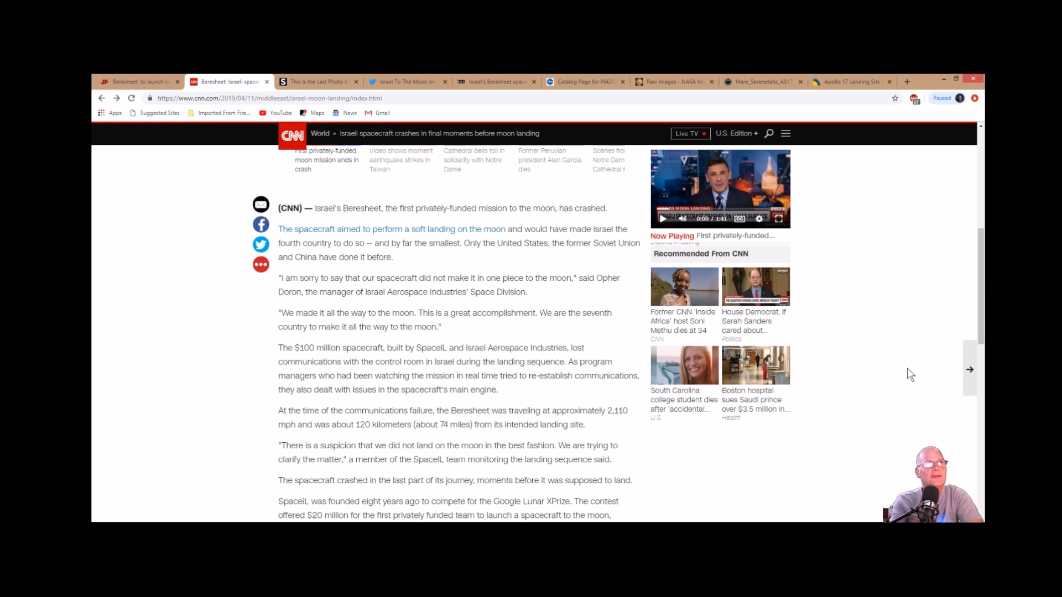
Step: Show Space.com's article on the last photo Beresheet took from 9 miles up
left_click(318, 81)
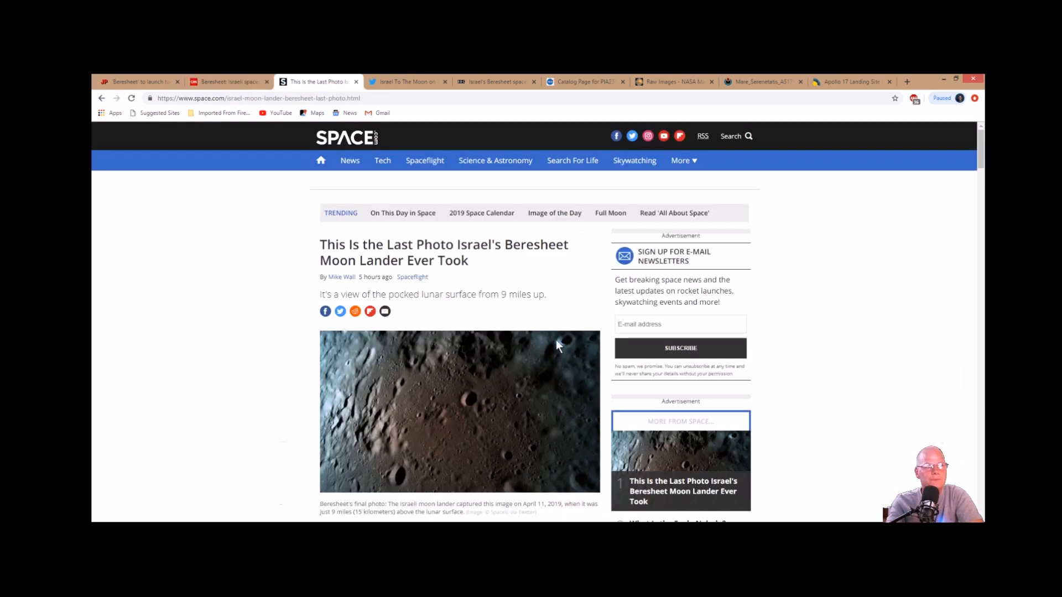
mouse_move(533, 284)
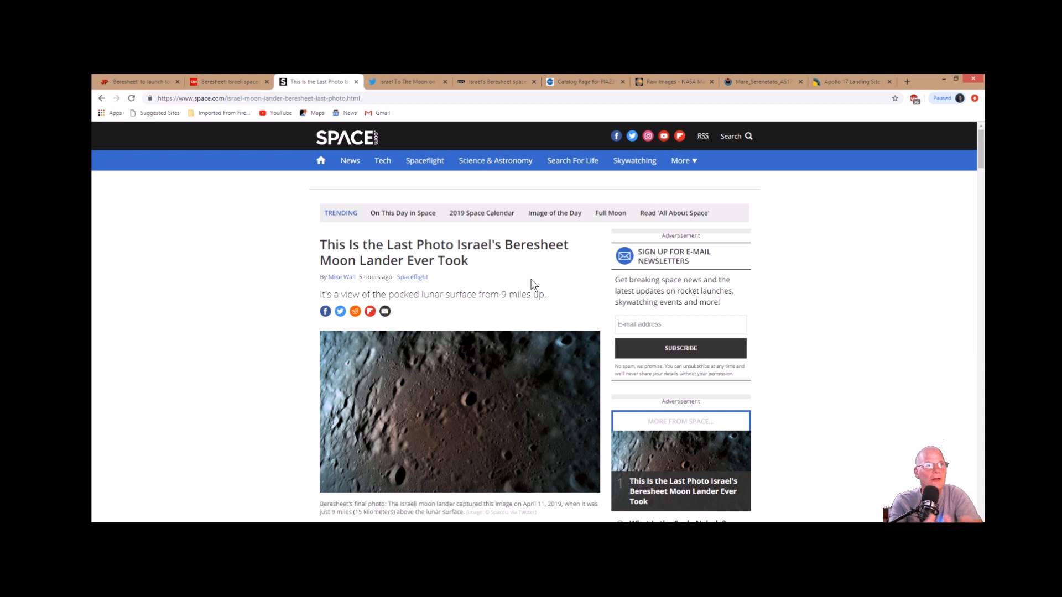
mouse_move(536, 244)
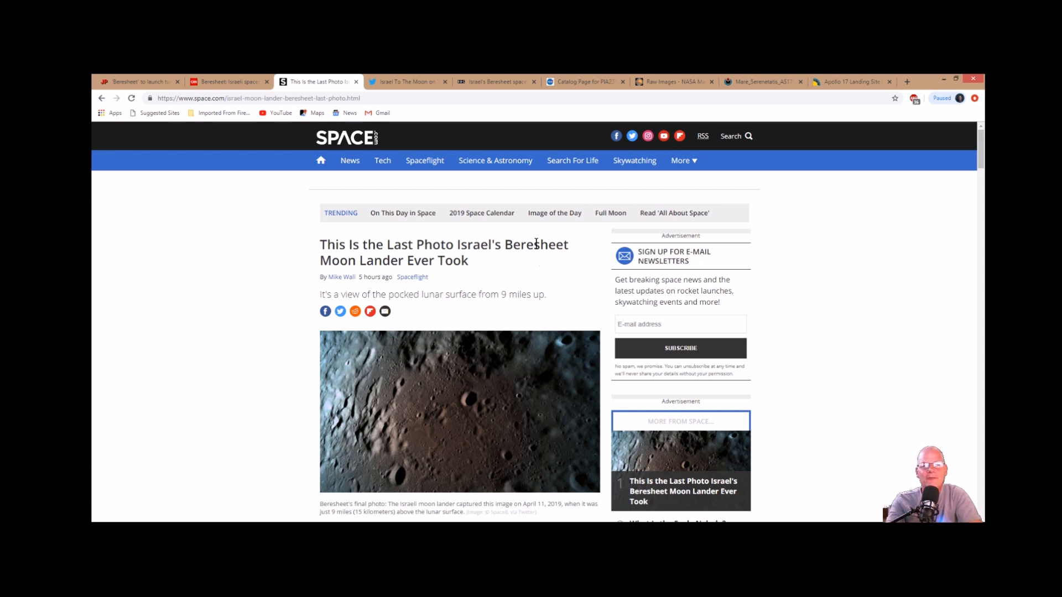
Step: Show the Israel To The Moon tweet with Beresheet's last picture and browse its replies
left_click(407, 81)
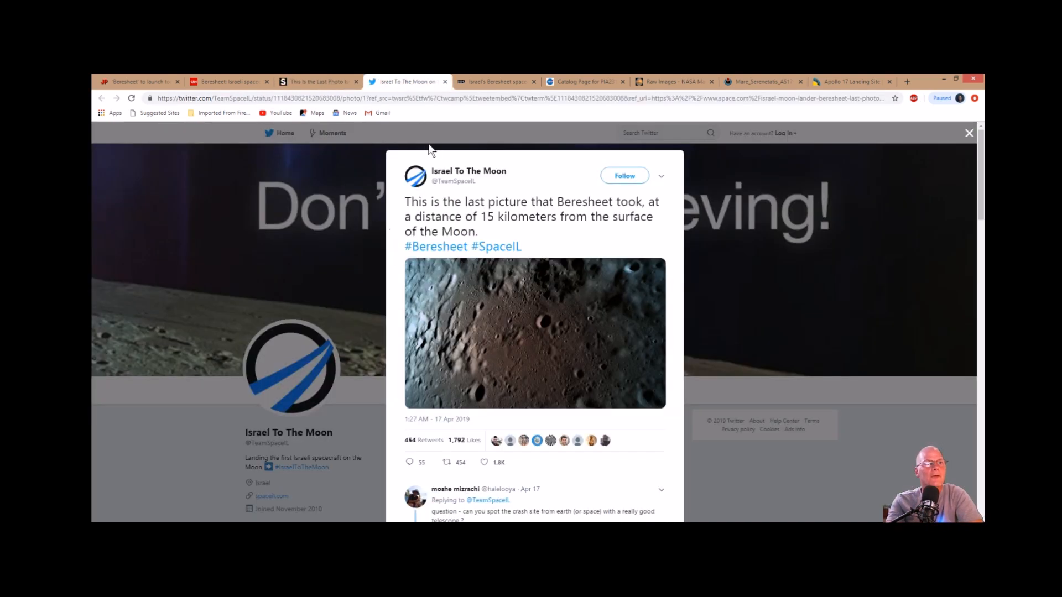
mouse_move(545, 245)
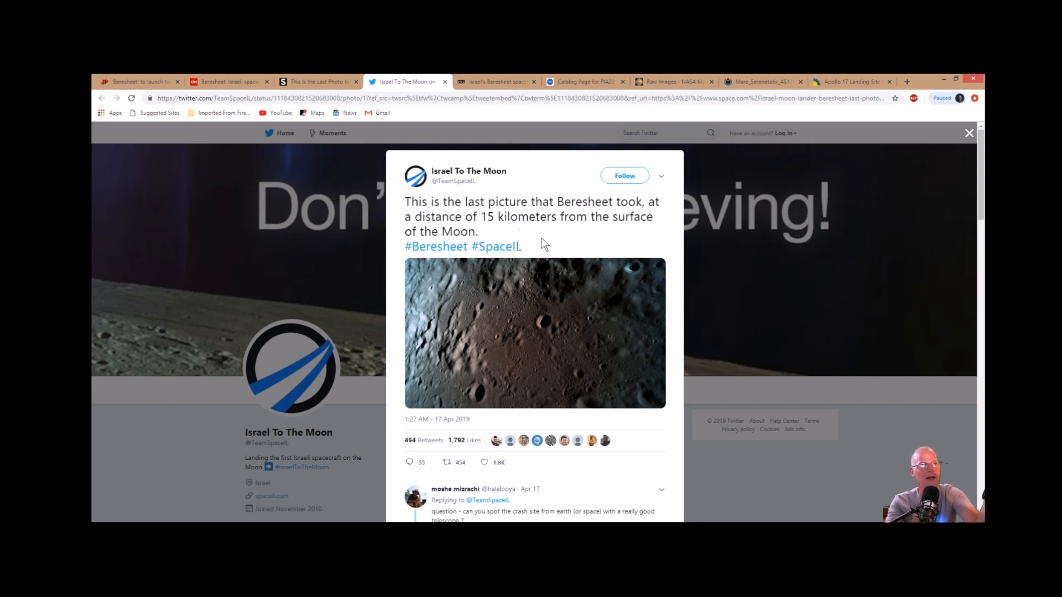
mouse_move(900, 439)
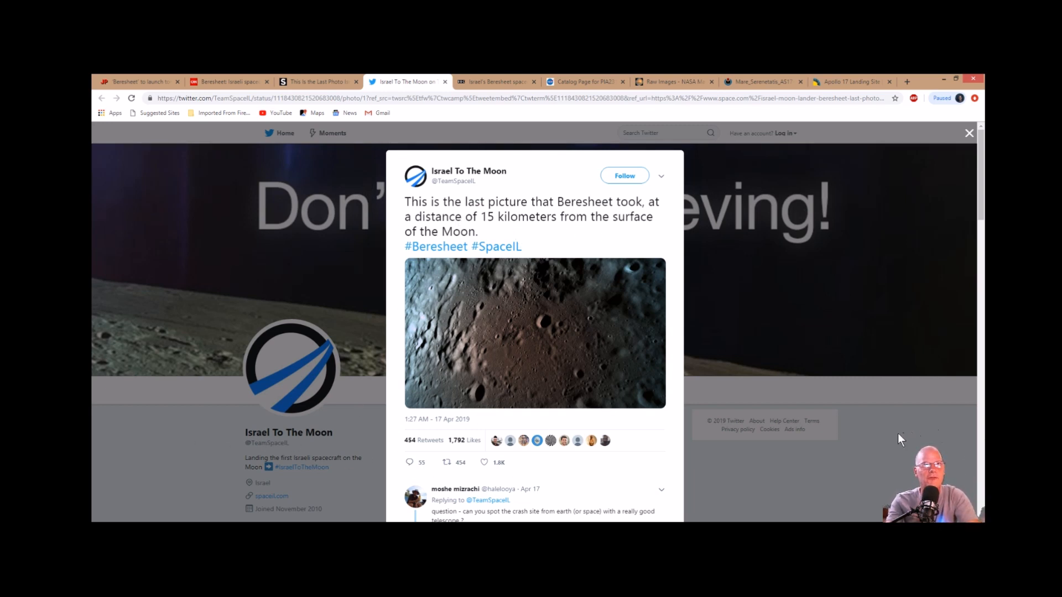
mouse_move(290, 143)
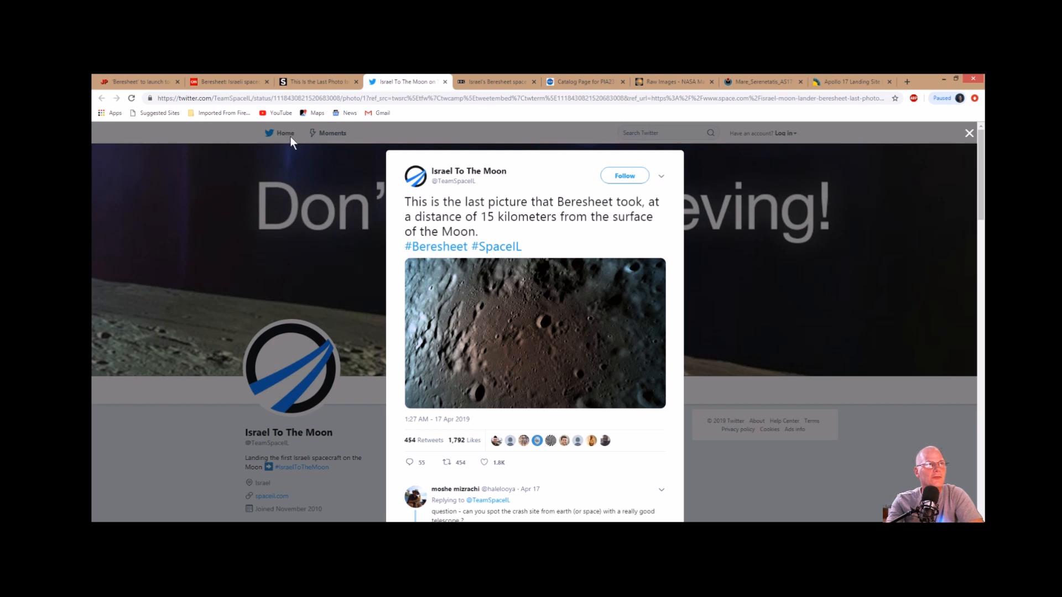
scroll("down", 3)
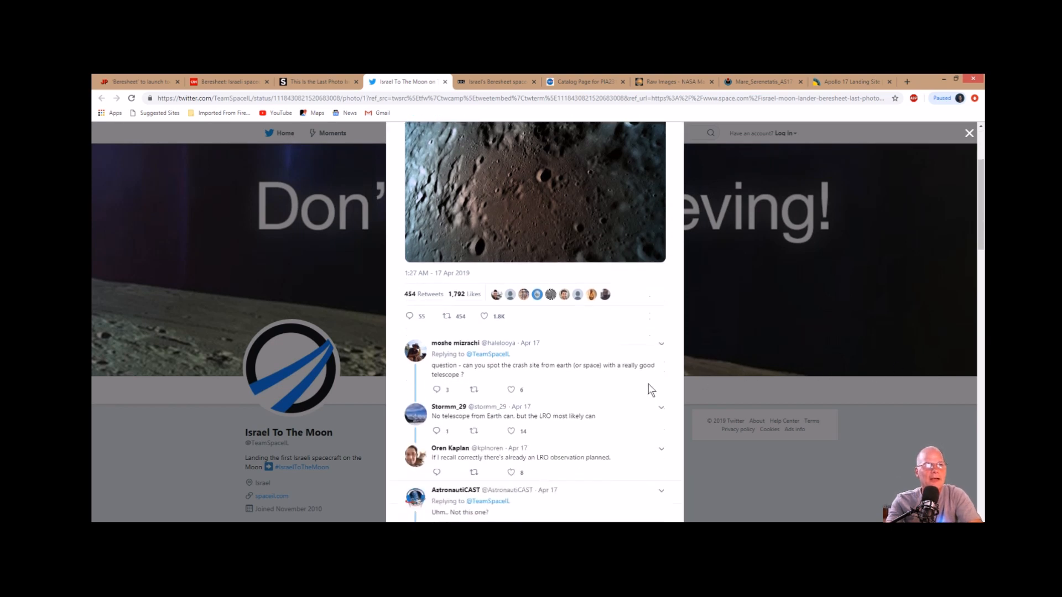
scroll("down", 3)
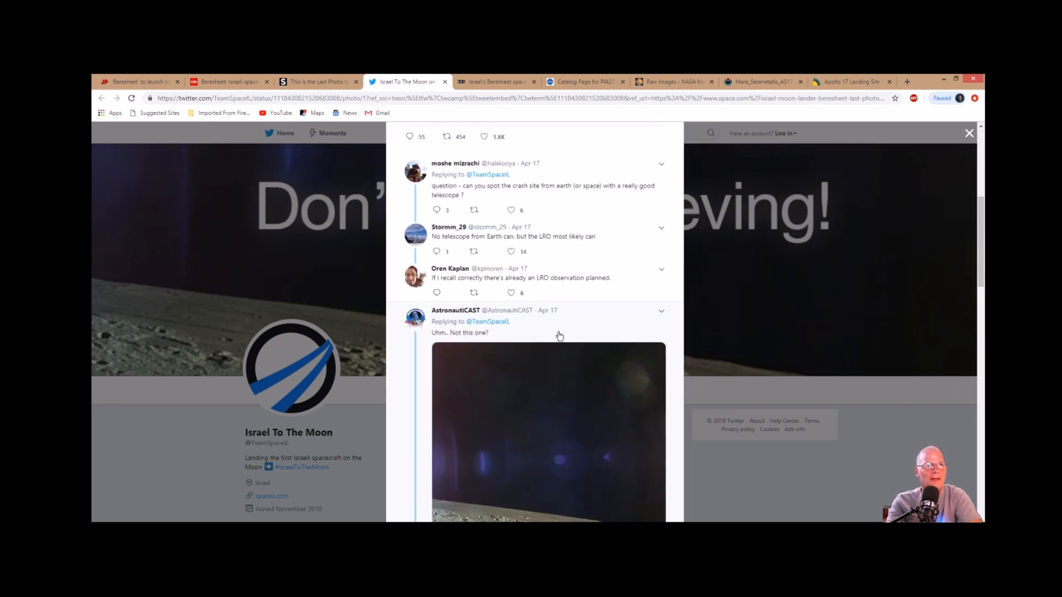
scroll("up", 3)
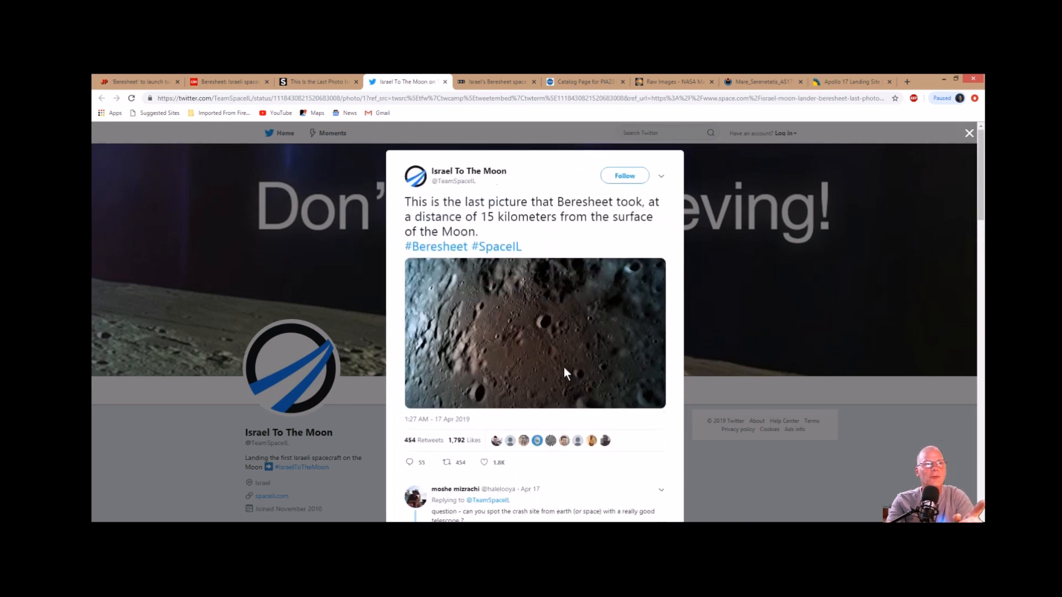
mouse_move(483, 276)
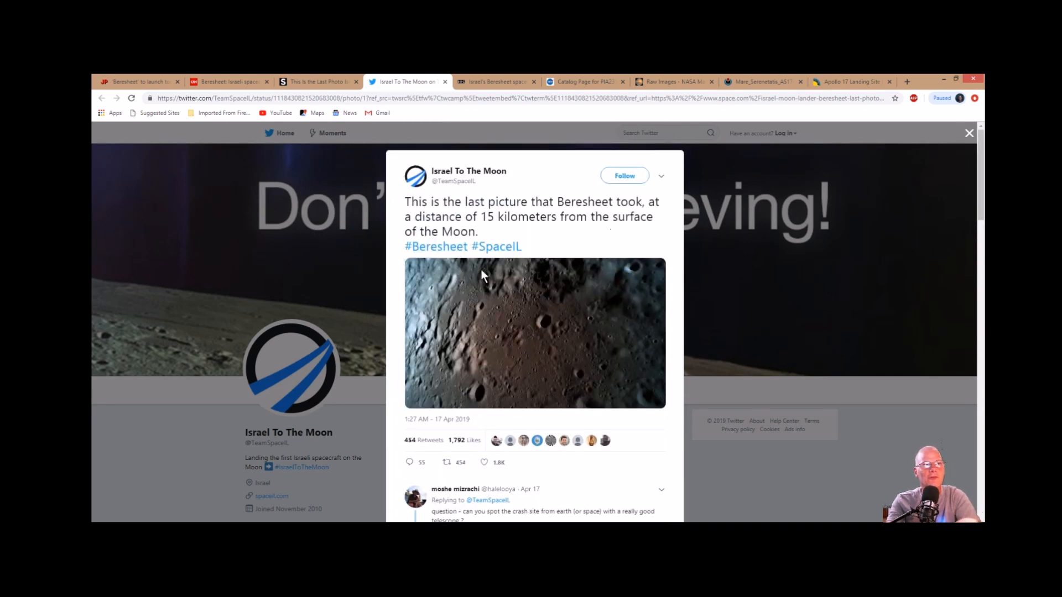
Step: View a reply's low-altitude lunar photo, then switch to BBC's Beresheet article
scroll("down", 3)
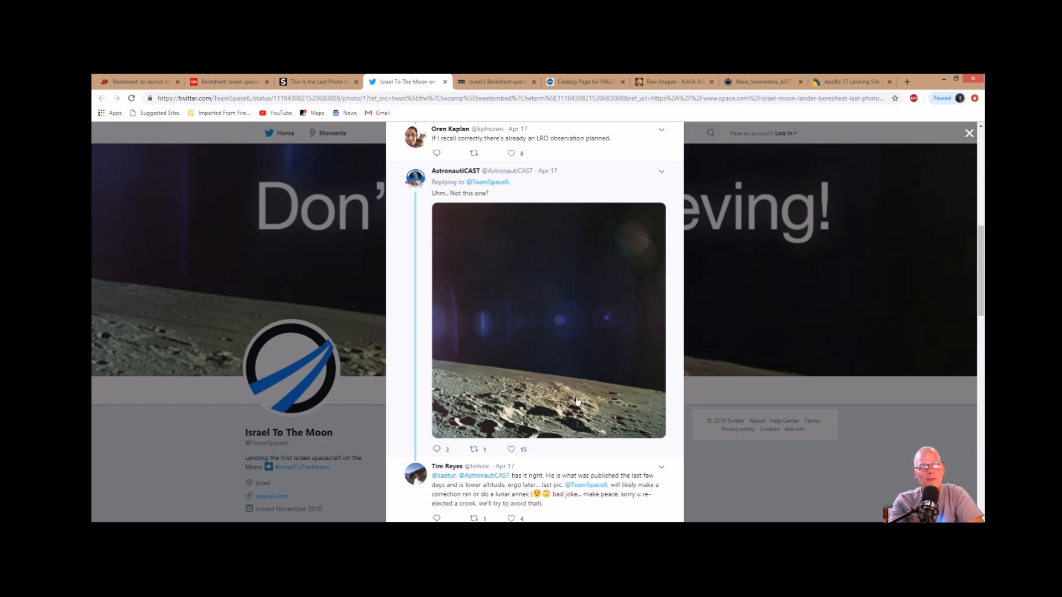
mouse_move(616, 451)
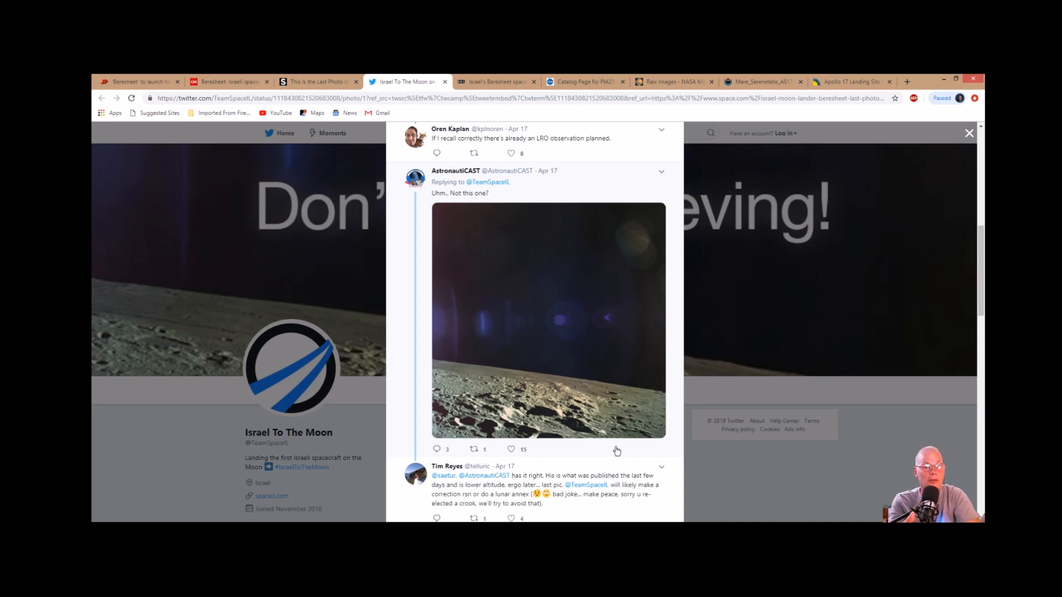
mouse_move(772, 331)
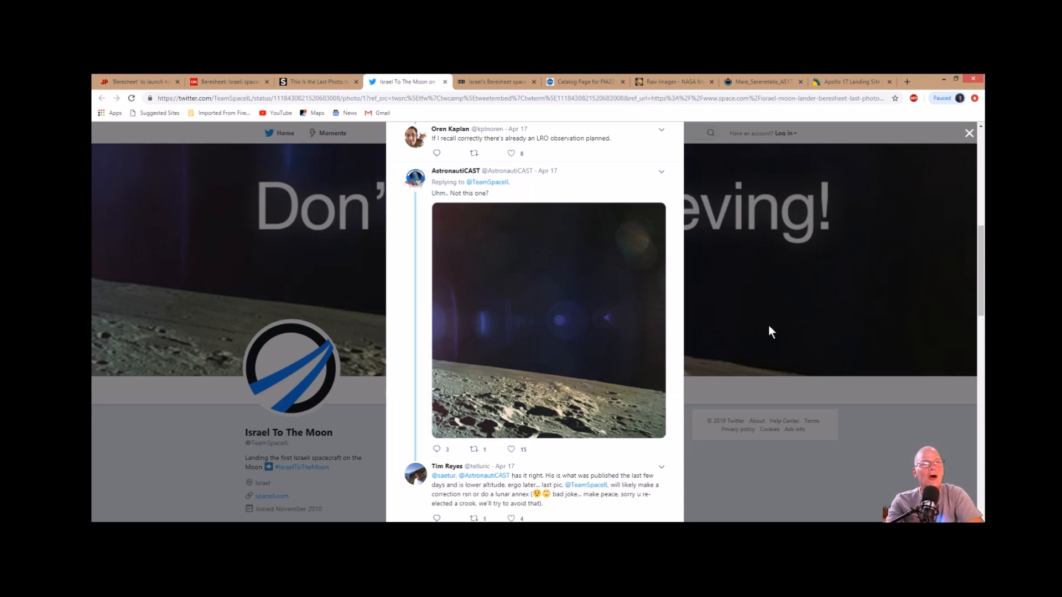
mouse_move(692, 375)
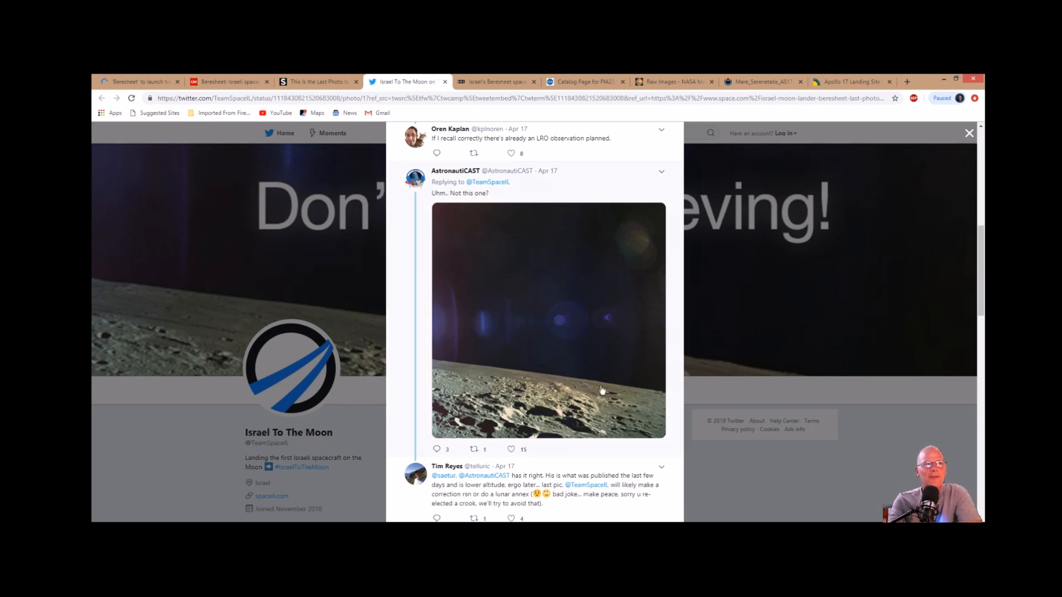
left_click(495, 81)
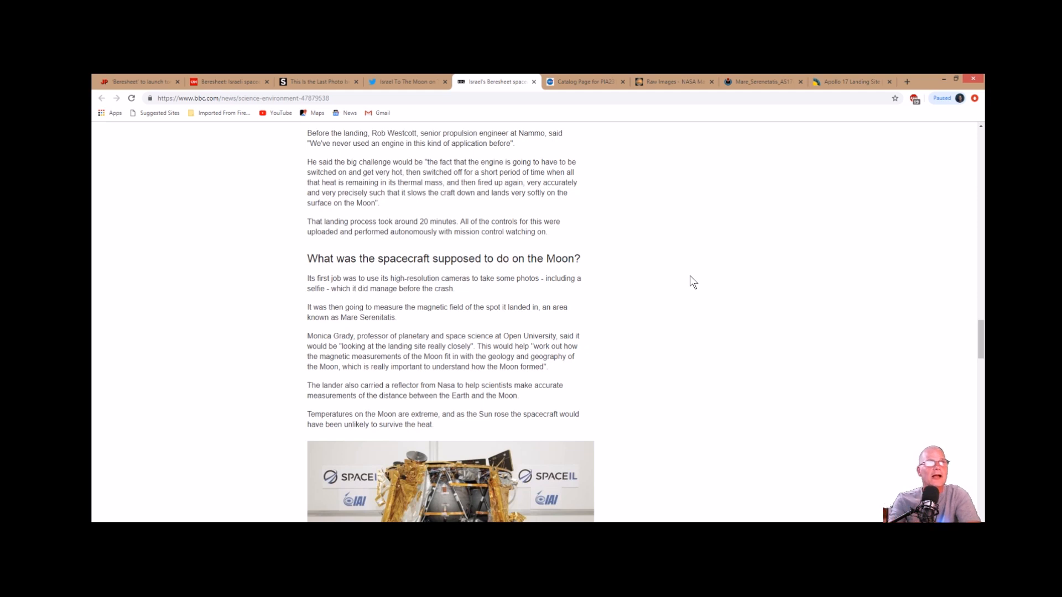
scroll("down", 3)
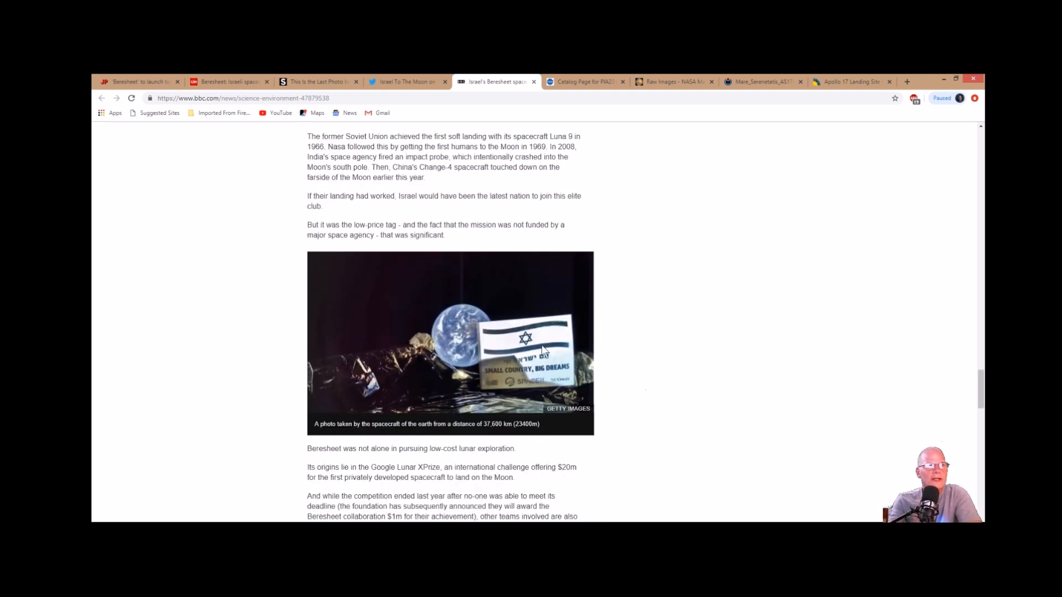
mouse_move(451, 312)
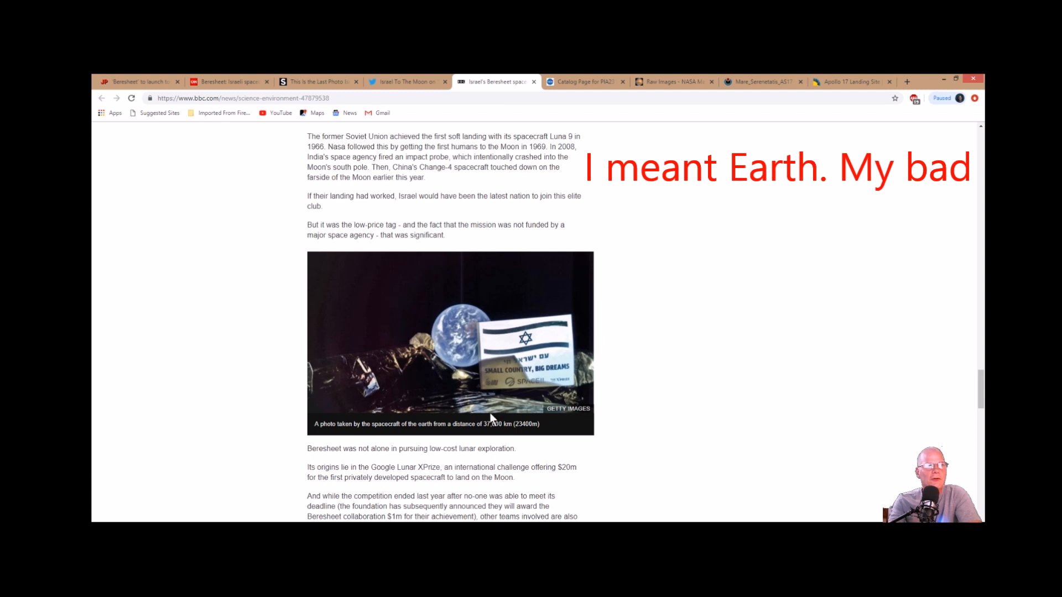
mouse_move(565, 385)
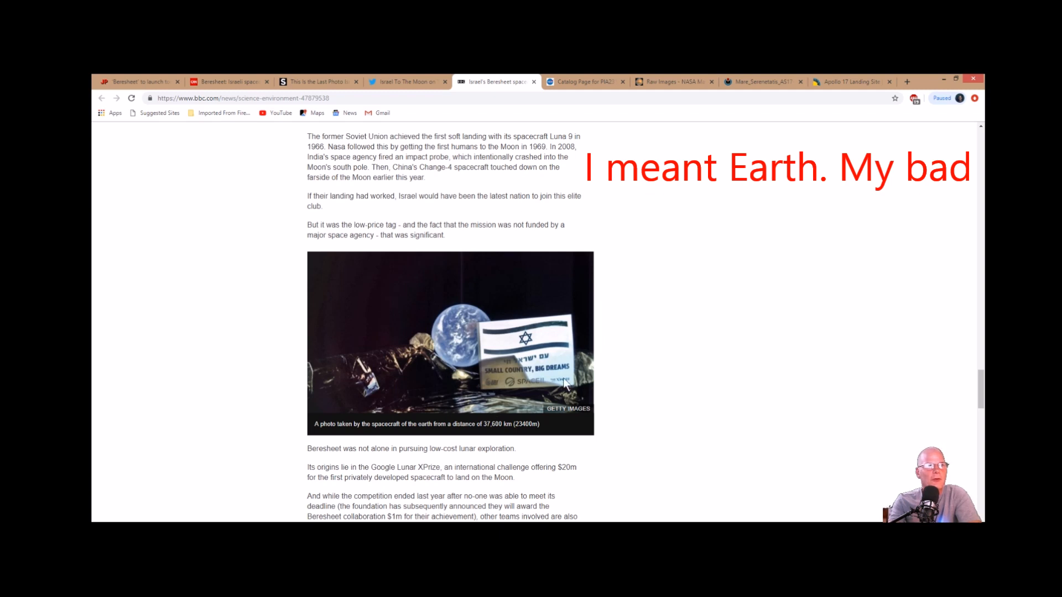
mouse_move(406, 81)
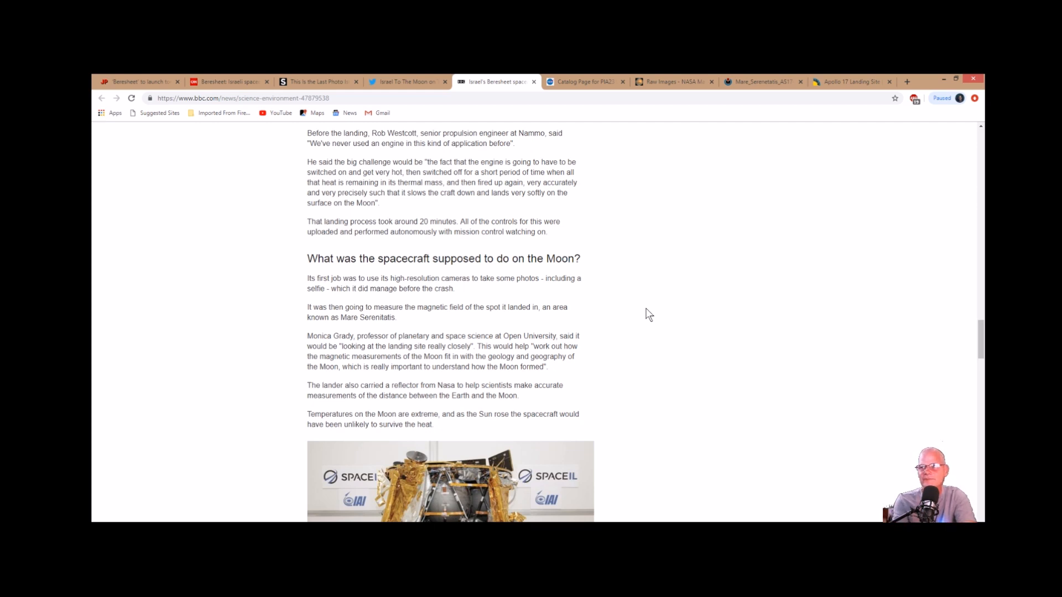
mouse_move(451, 276)
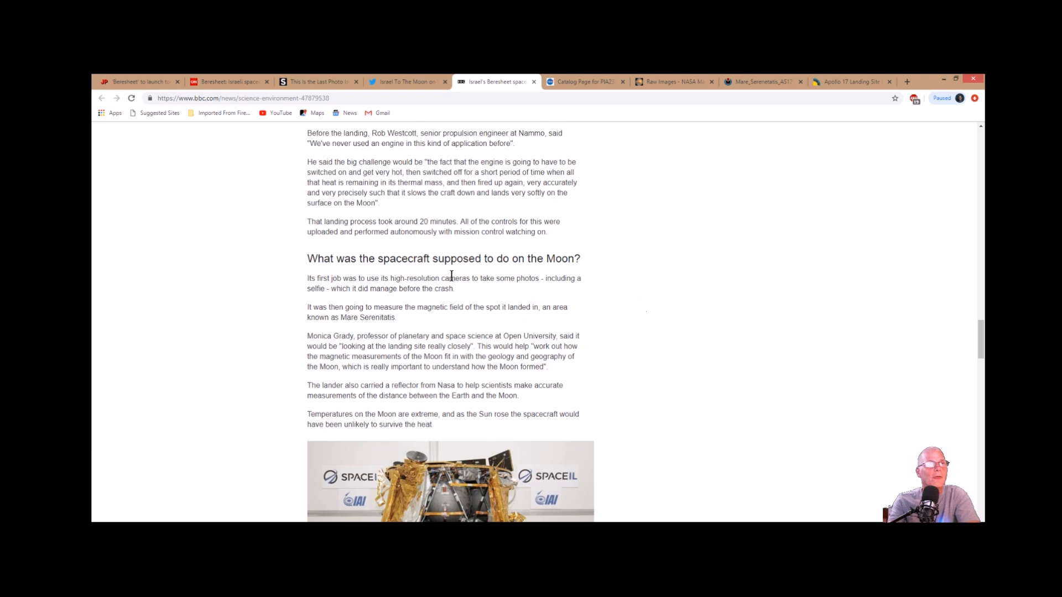
left_click(406, 81)
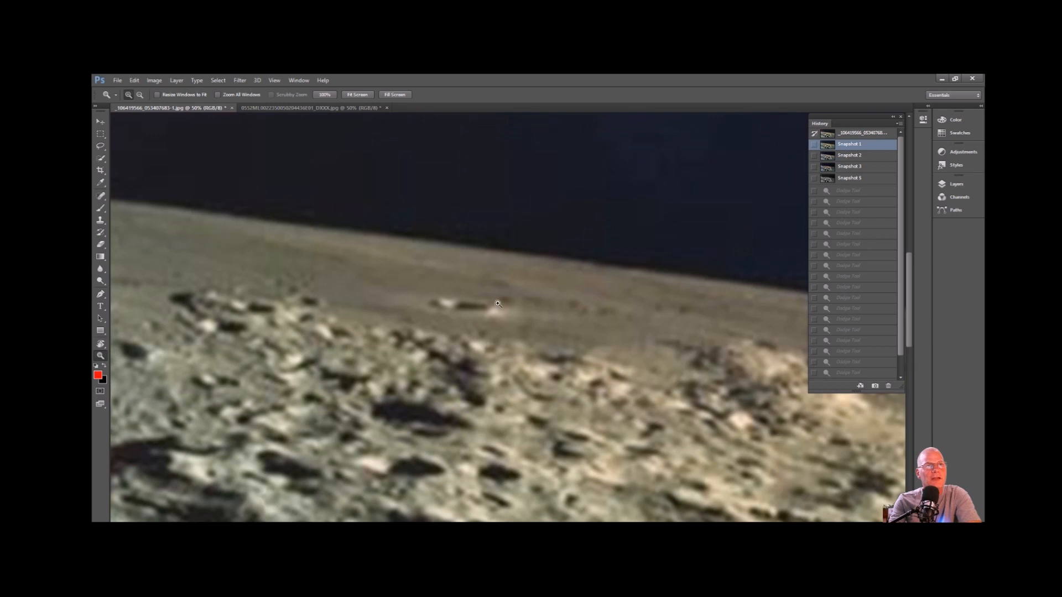
mouse_move(410, 250)
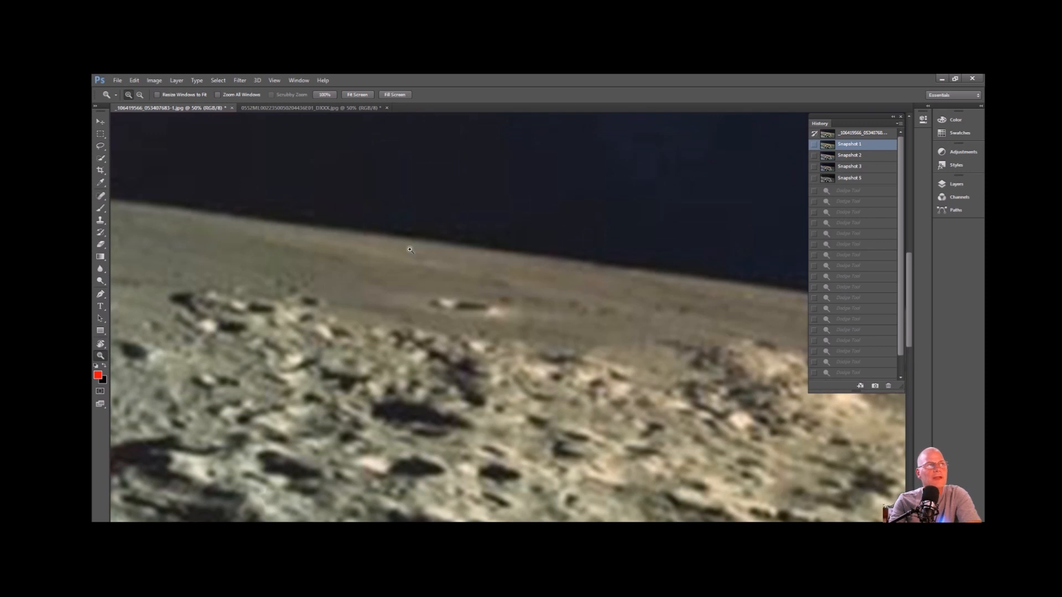
Step: Circle the small rock near the lunar horizon in red with a centre dot, using the Brush tool
left_click(99, 209)
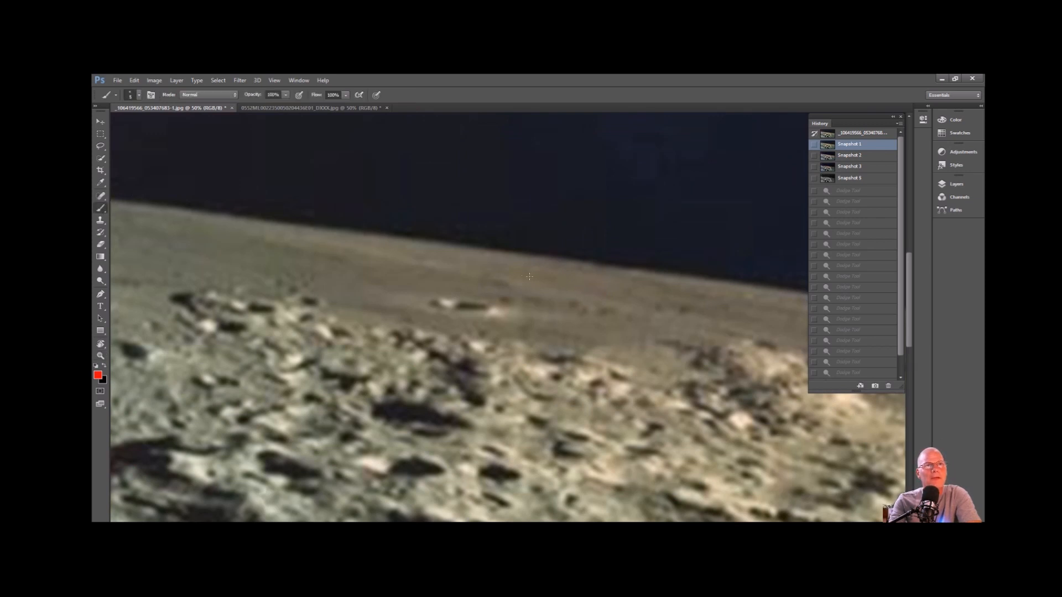
left_click(563, 303)
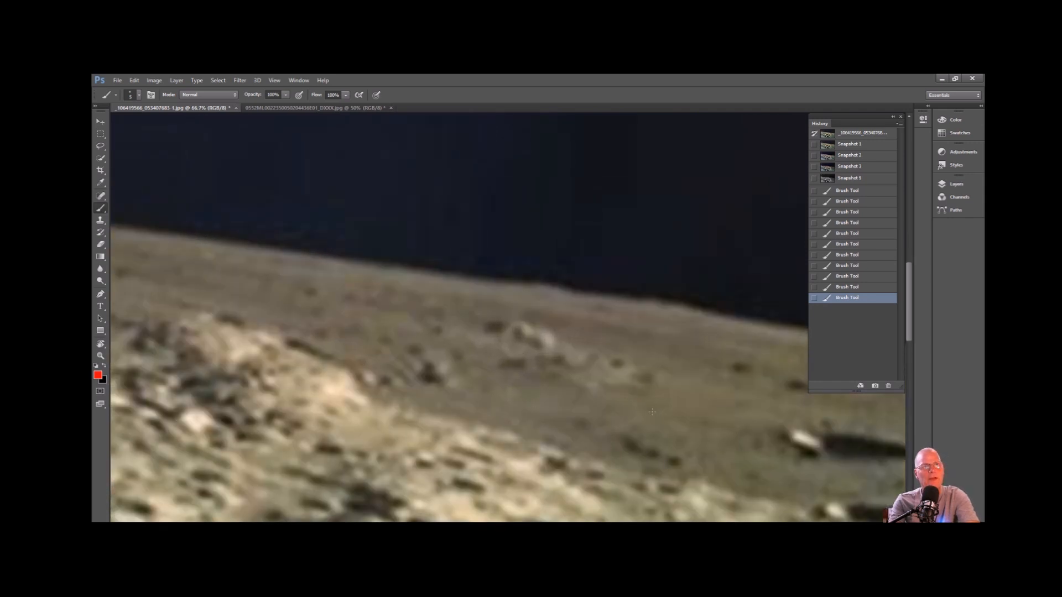
mouse_move(604, 348)
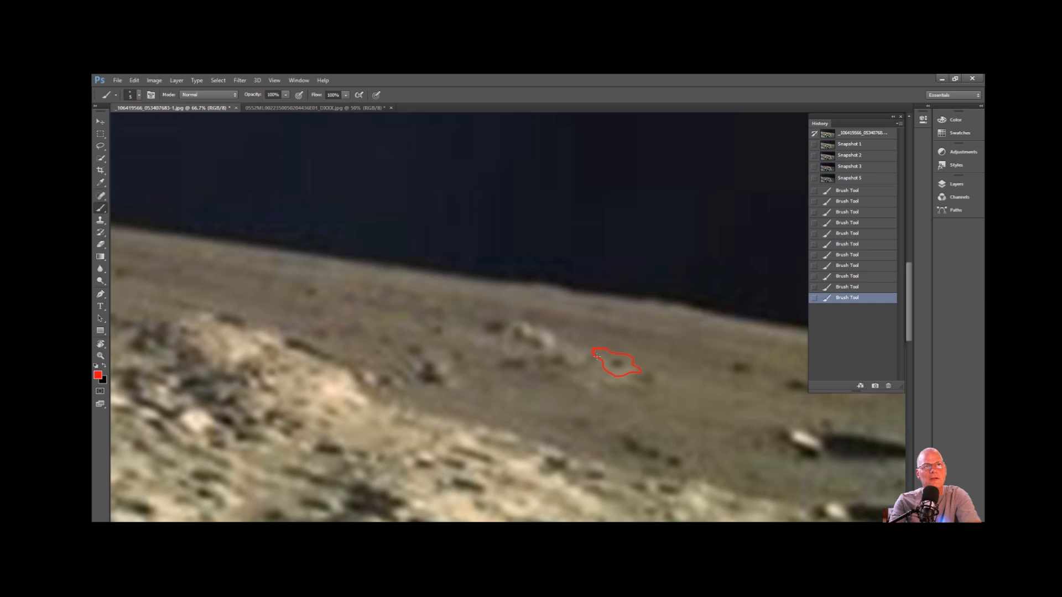
left_click(602, 358)
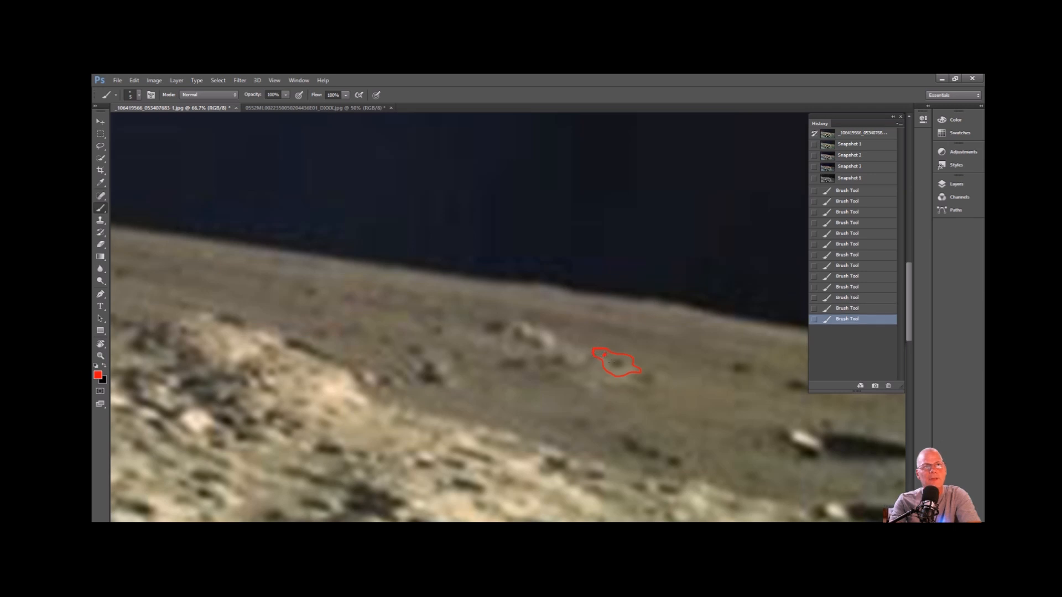
left_click(616, 363)
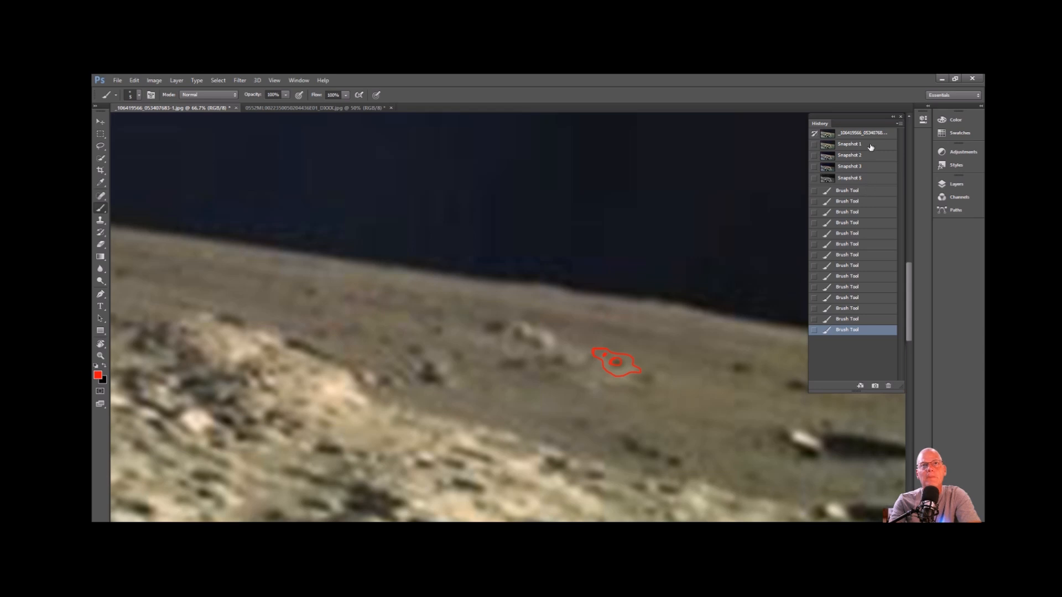
left_click(849, 144)
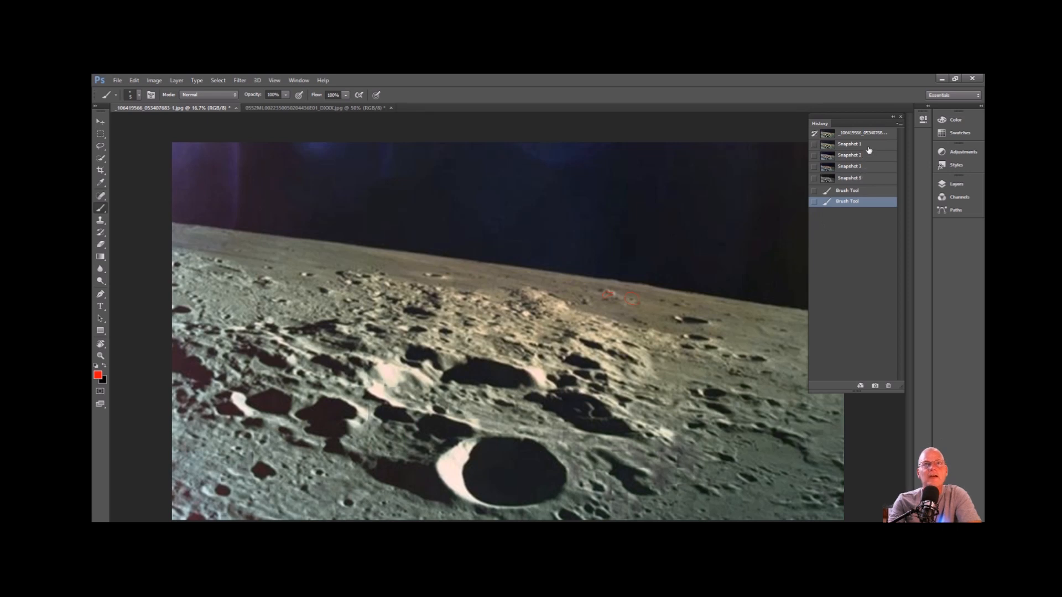
left_click(849, 155)
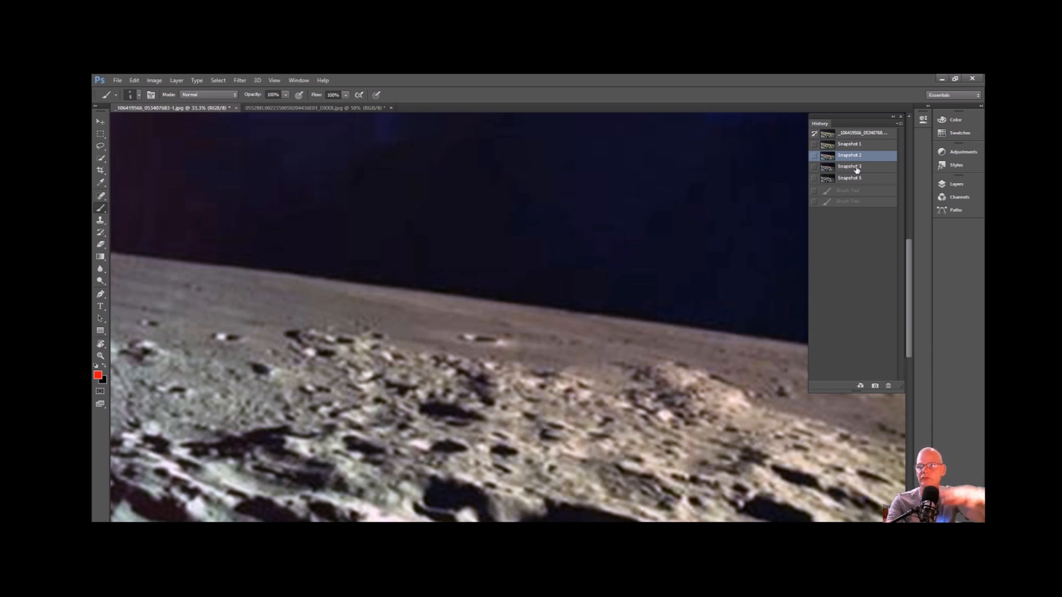
left_click(849, 166)
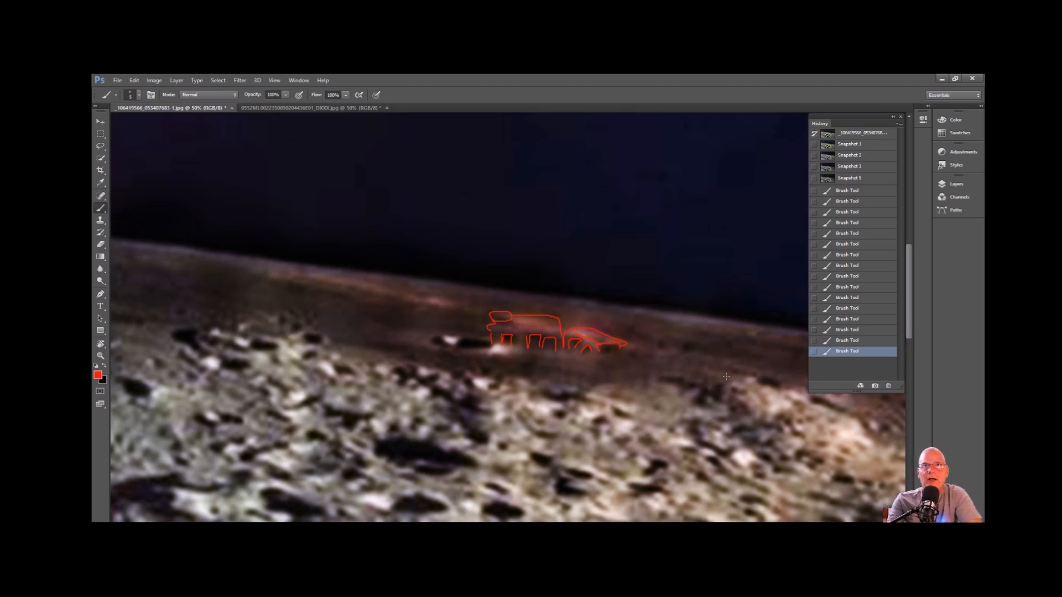
left_click(850, 155)
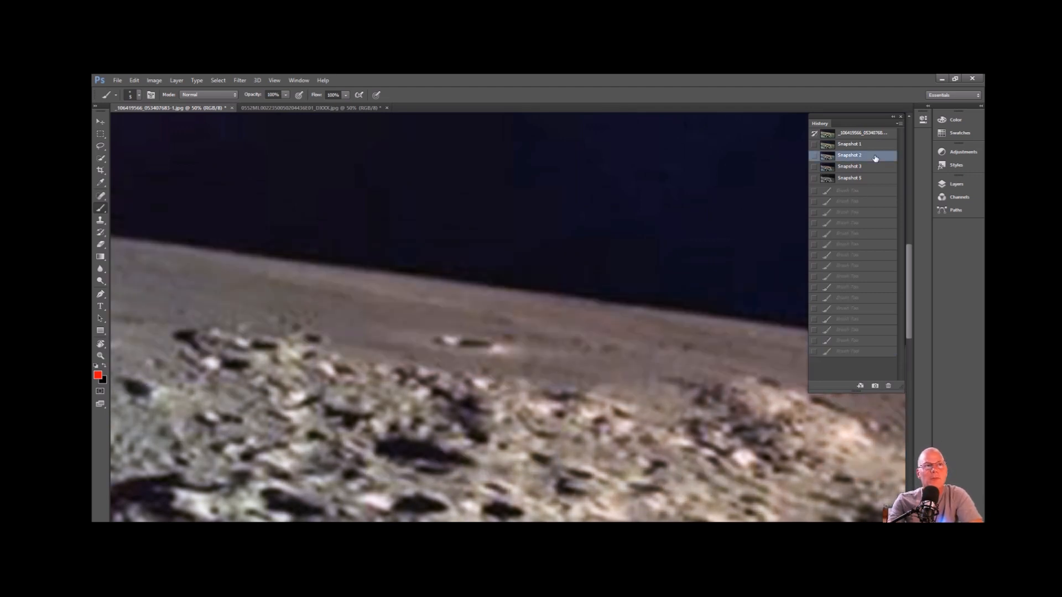
left_click(849, 166)
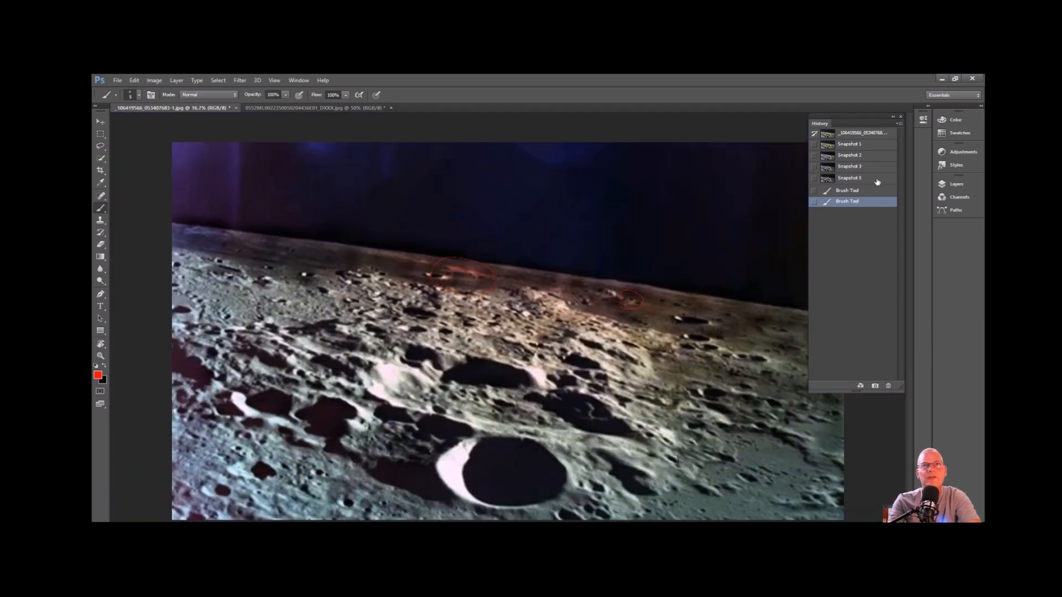
Step: Compare the grayscale, warm-tinted and natural-colour enhanced versions, settling on the warm one and readying the Burn tool
left_click(848, 178)
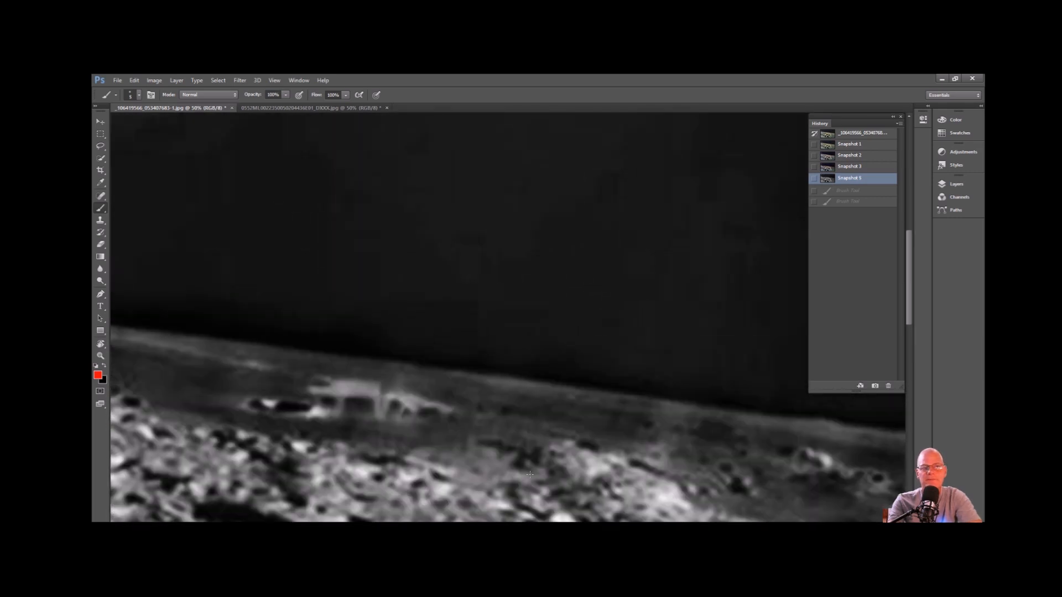
mouse_move(313, 343)
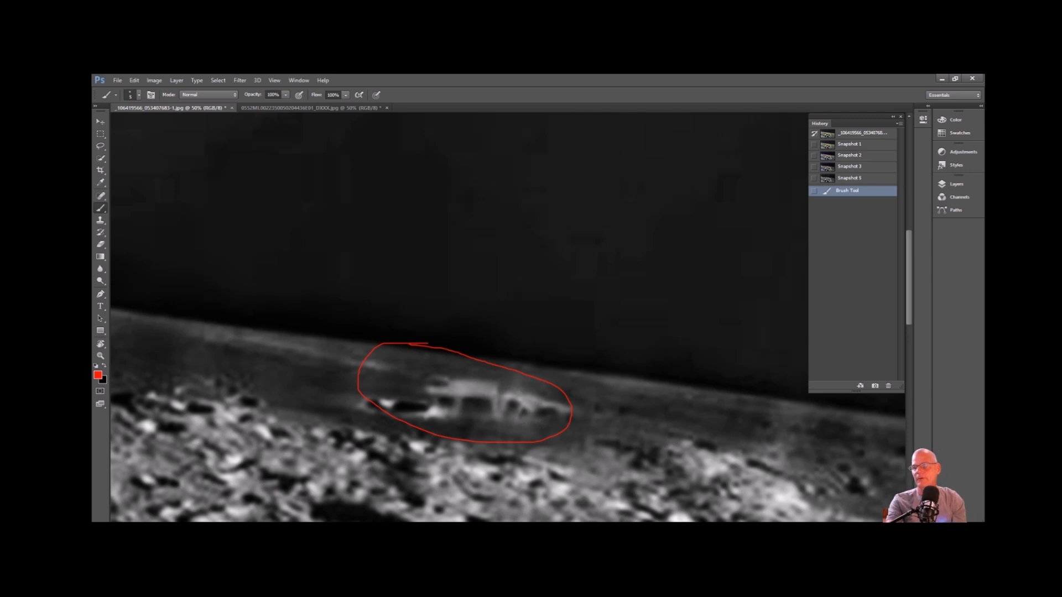
mouse_move(535, 281)
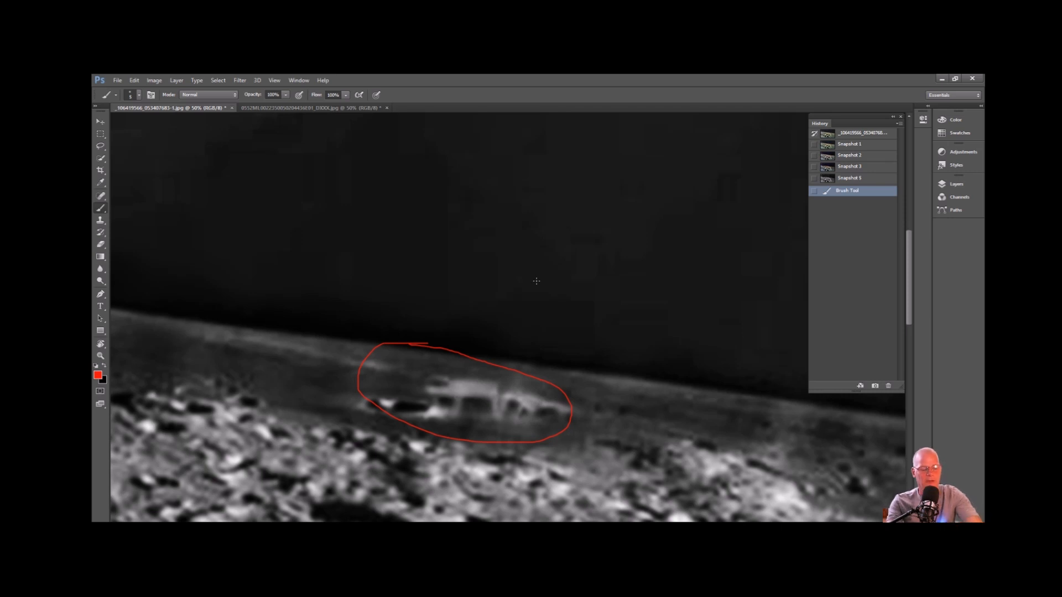
left_click(850, 166)
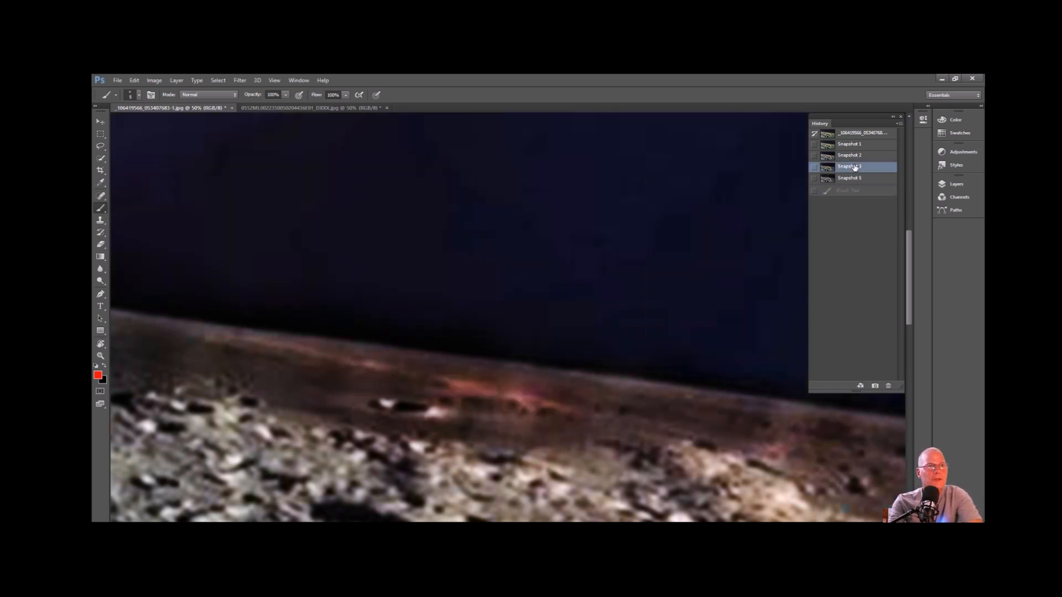
left_click(849, 155)
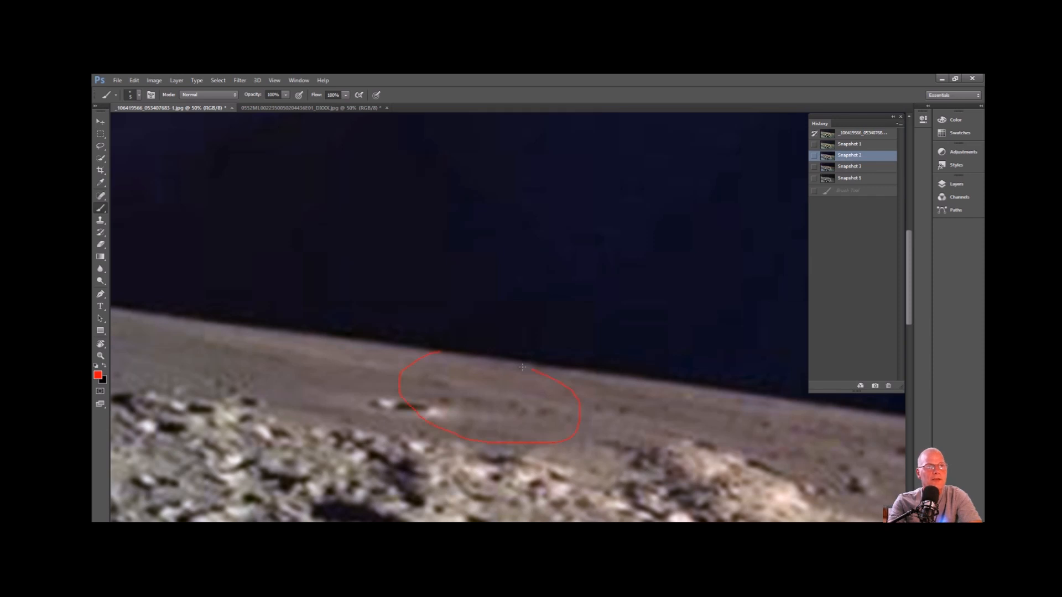
left_click(849, 155)
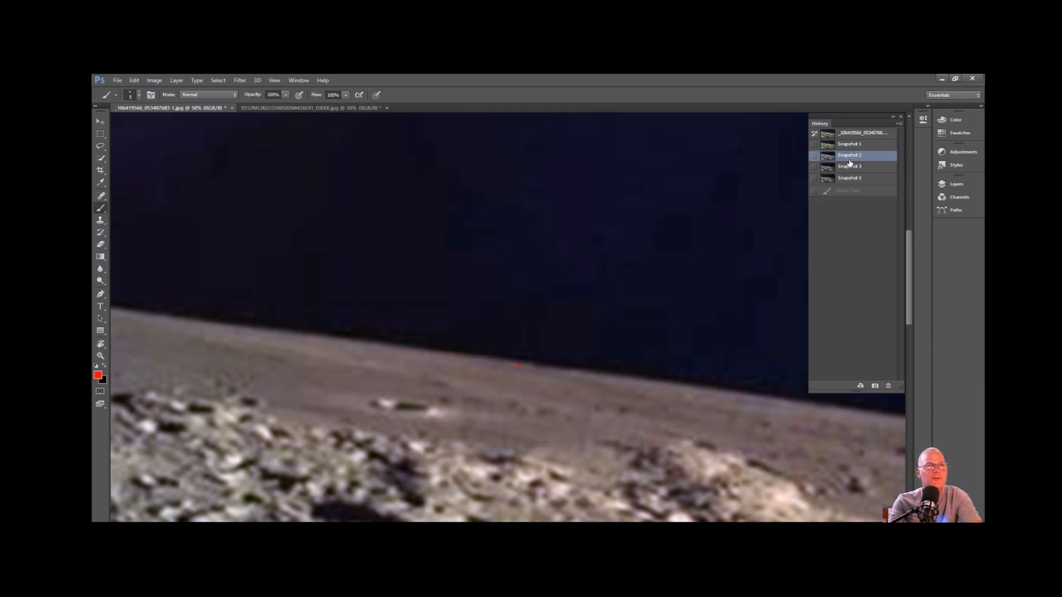
left_click(849, 166)
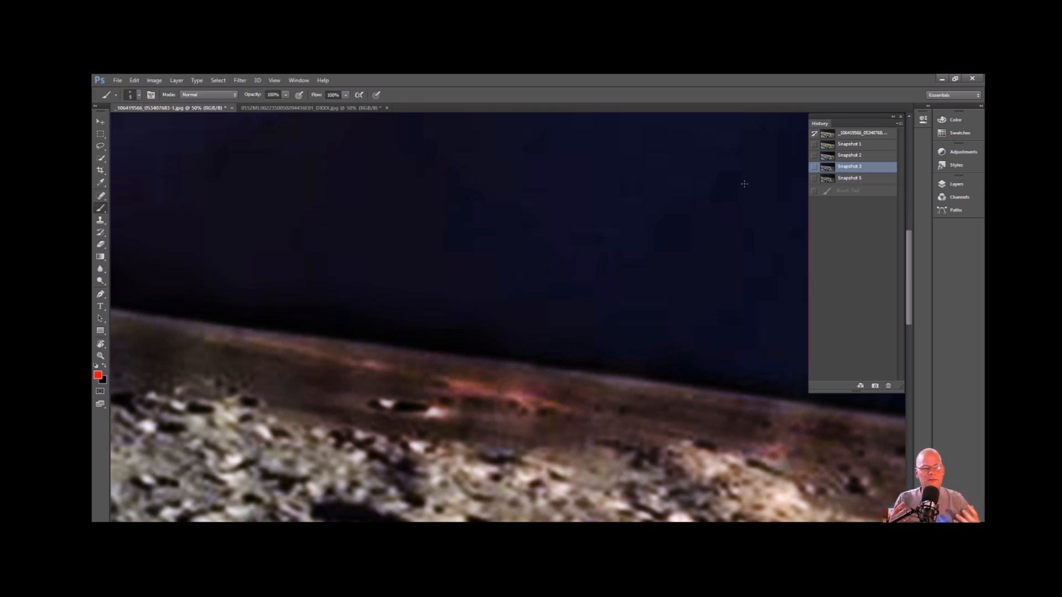
left_click(100, 280)
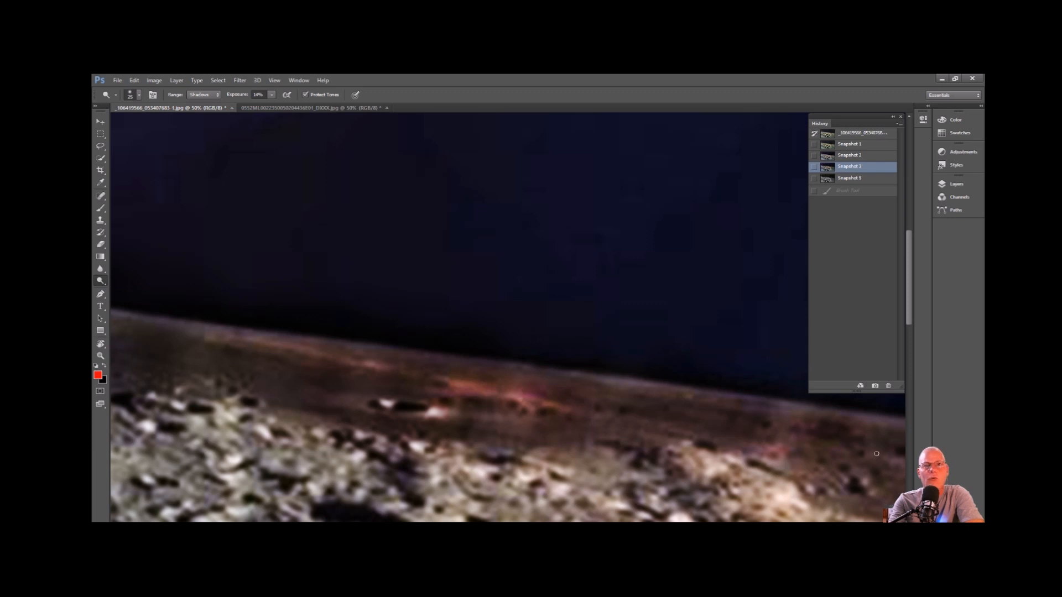
mouse_move(755, 338)
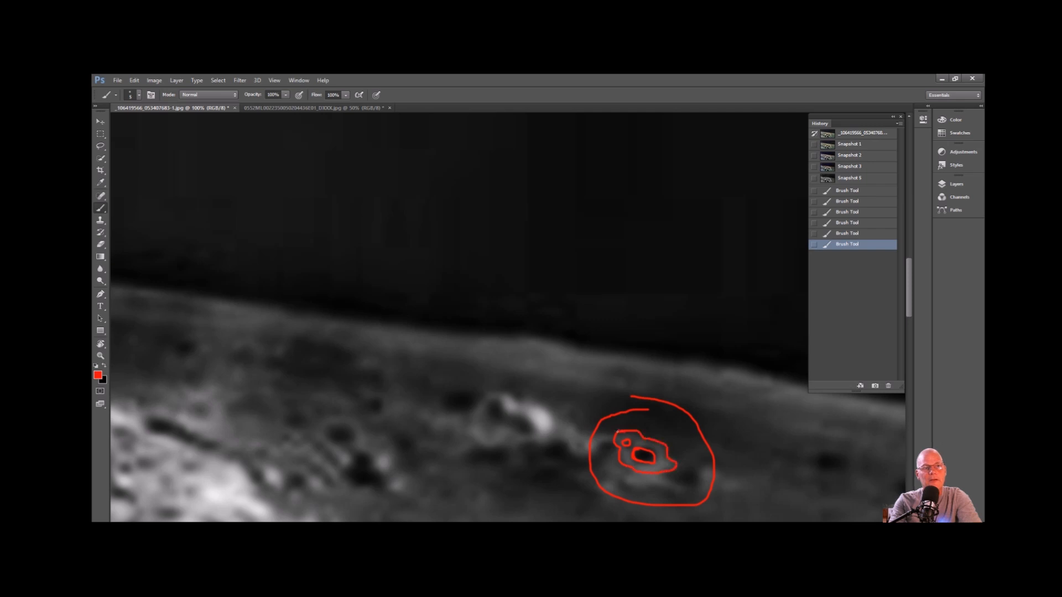
Step: Toggle Snapshot 5 to try red strokes around the bright rock, ending on the unmarked grayscale horizon
left_click(850, 177)
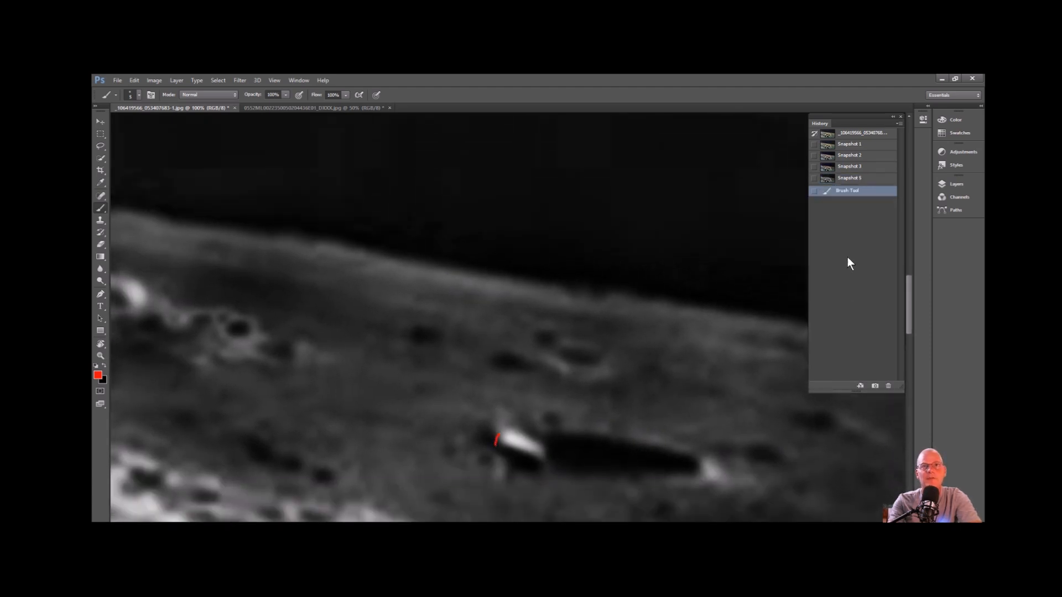
left_click(850, 177)
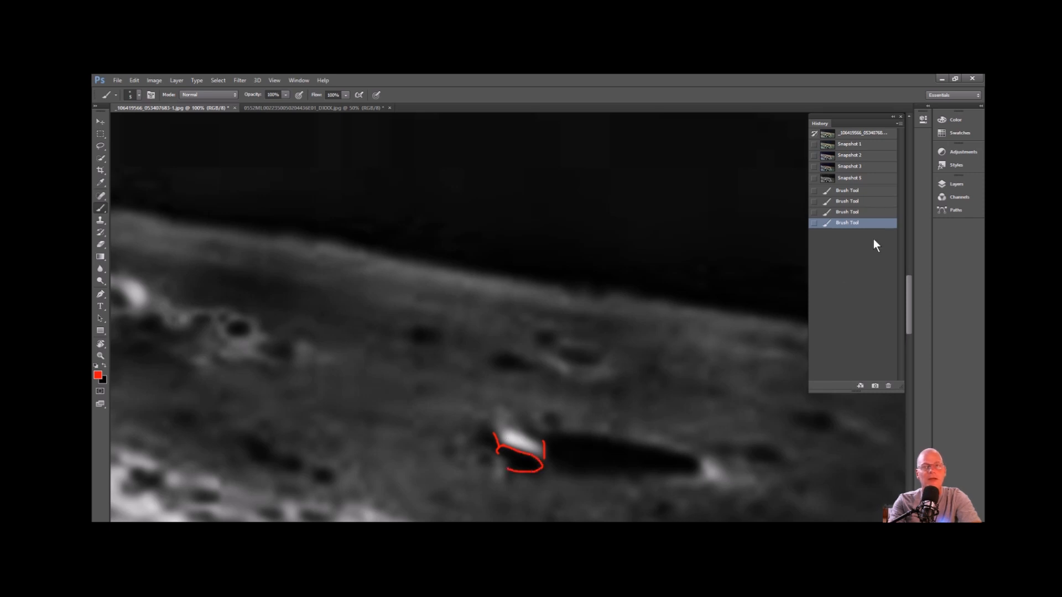
left_click(850, 177)
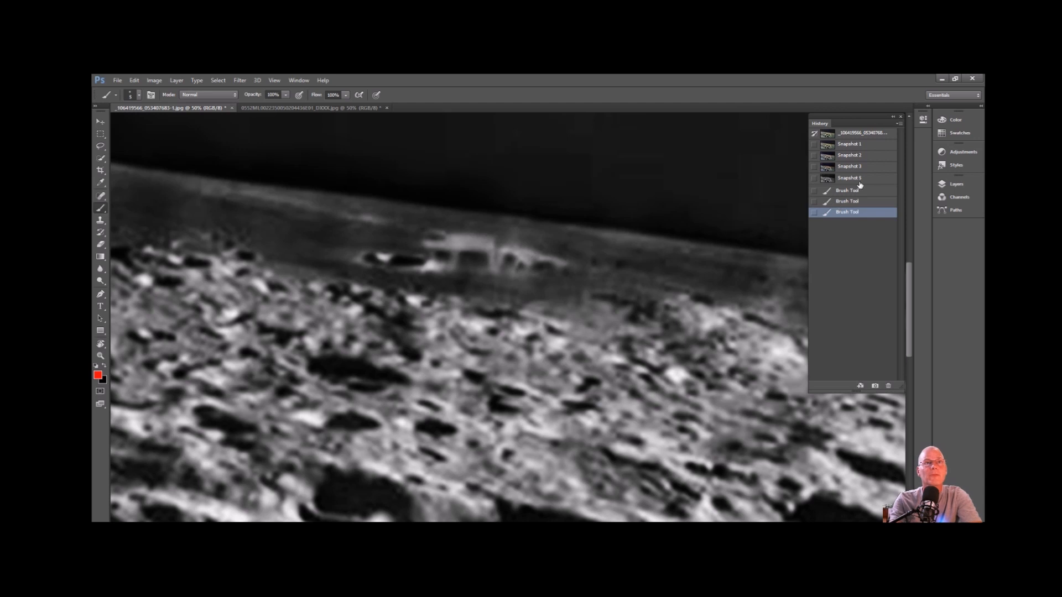
left_click(848, 177)
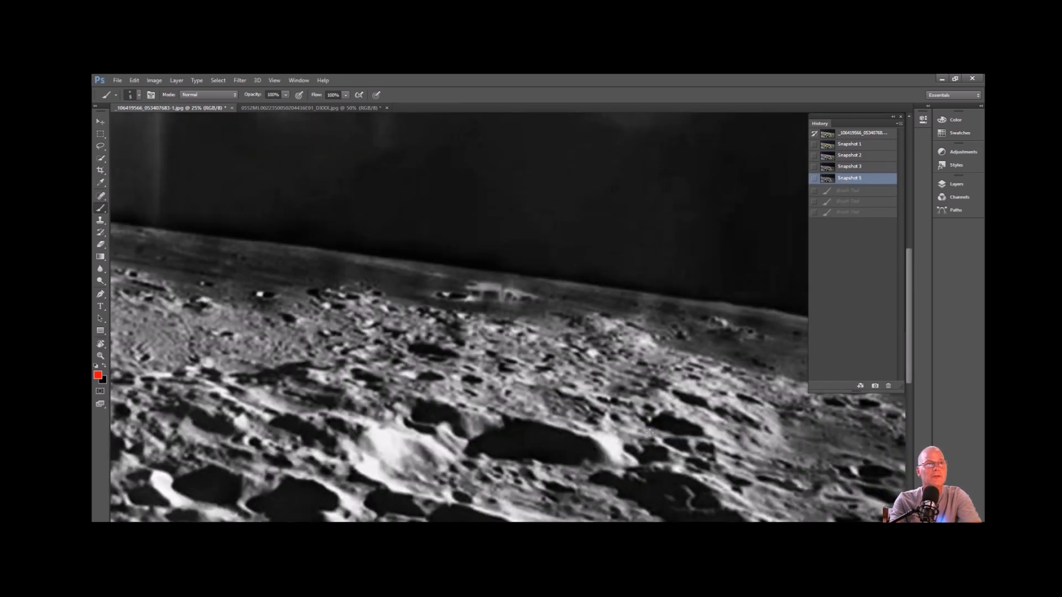